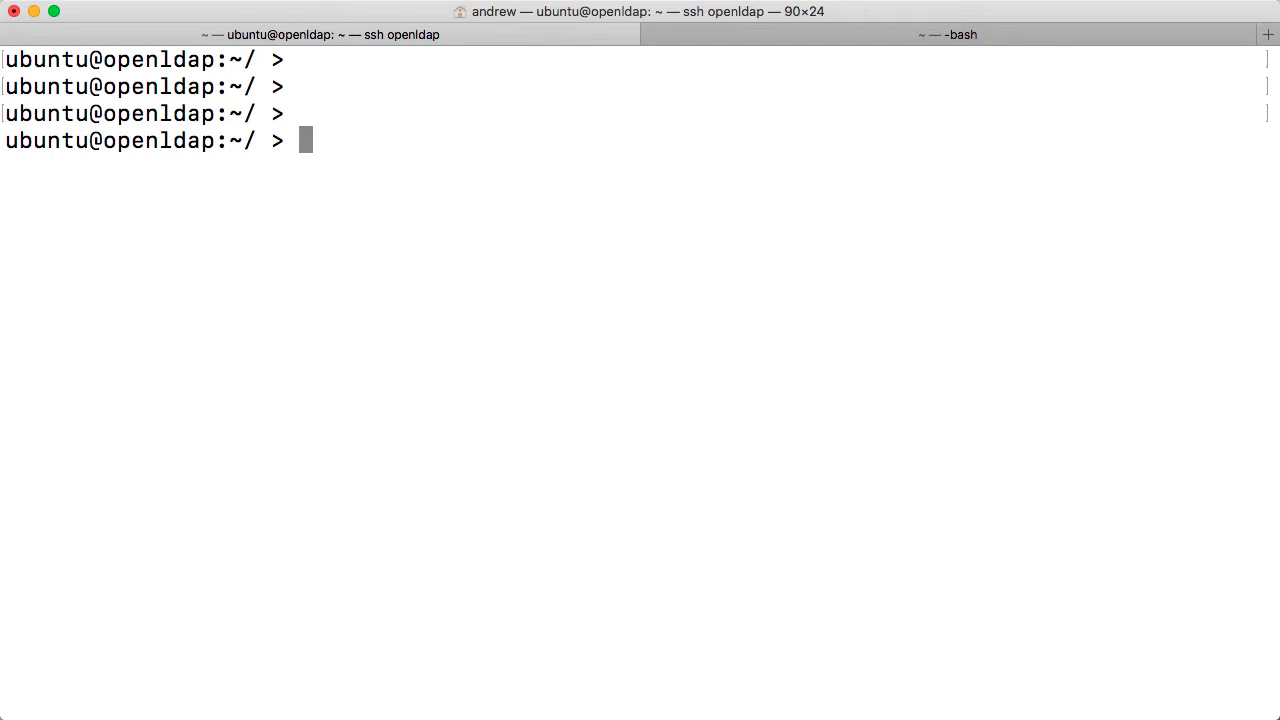
# Step: Run tar --create --file=my.tar on /etc/hosts and /etc/services to build the archive
pyautogui.write('tar')
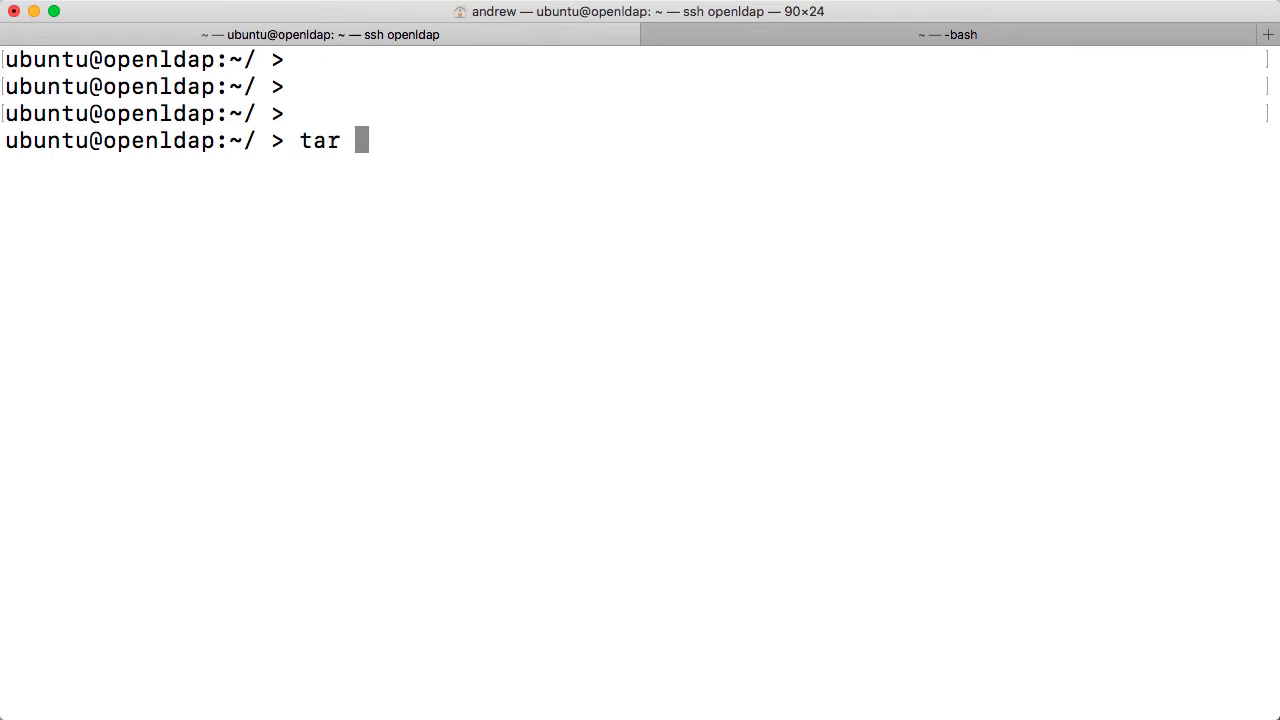
pyautogui.write('--cre')
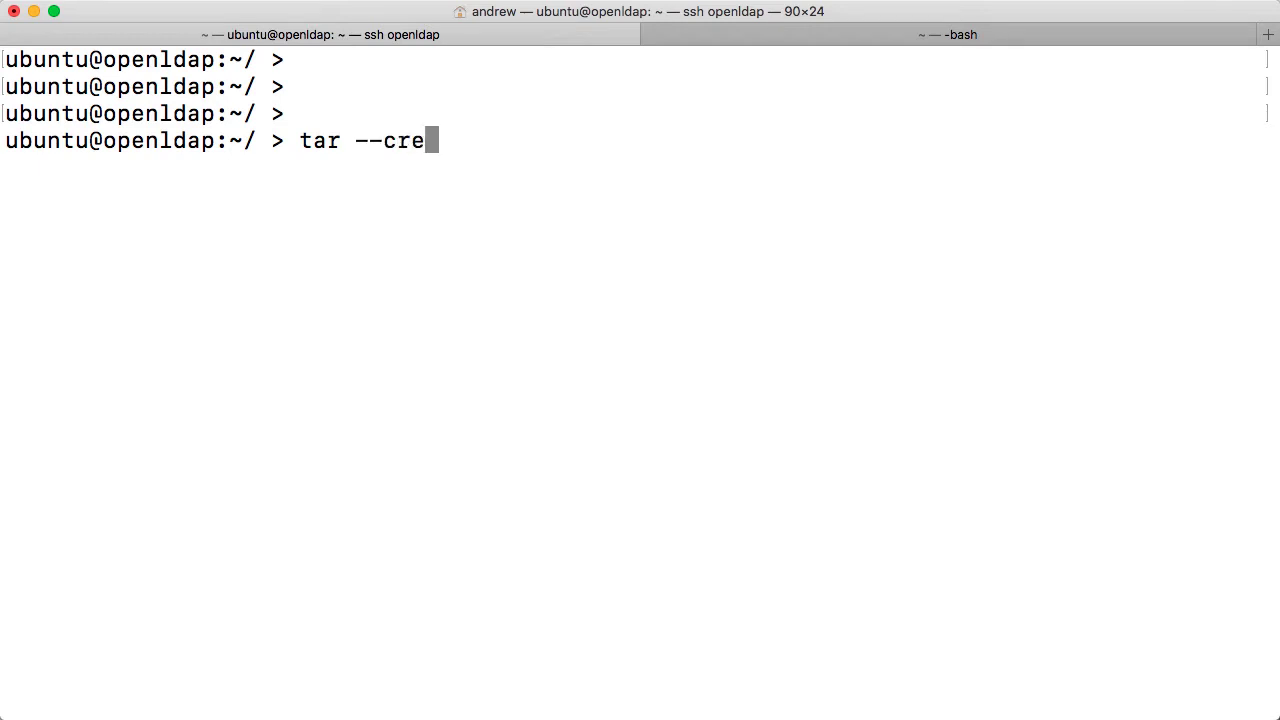
pyautogui.write('ate')
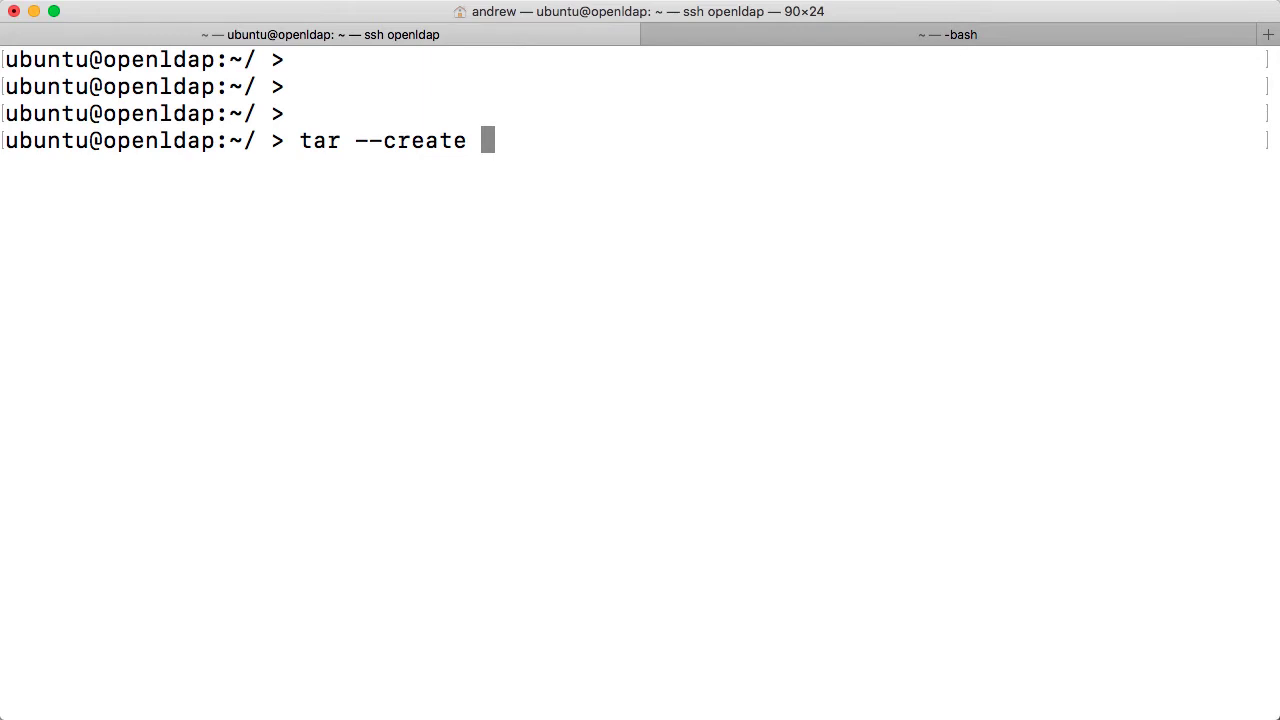
pyautogui.write('--file')
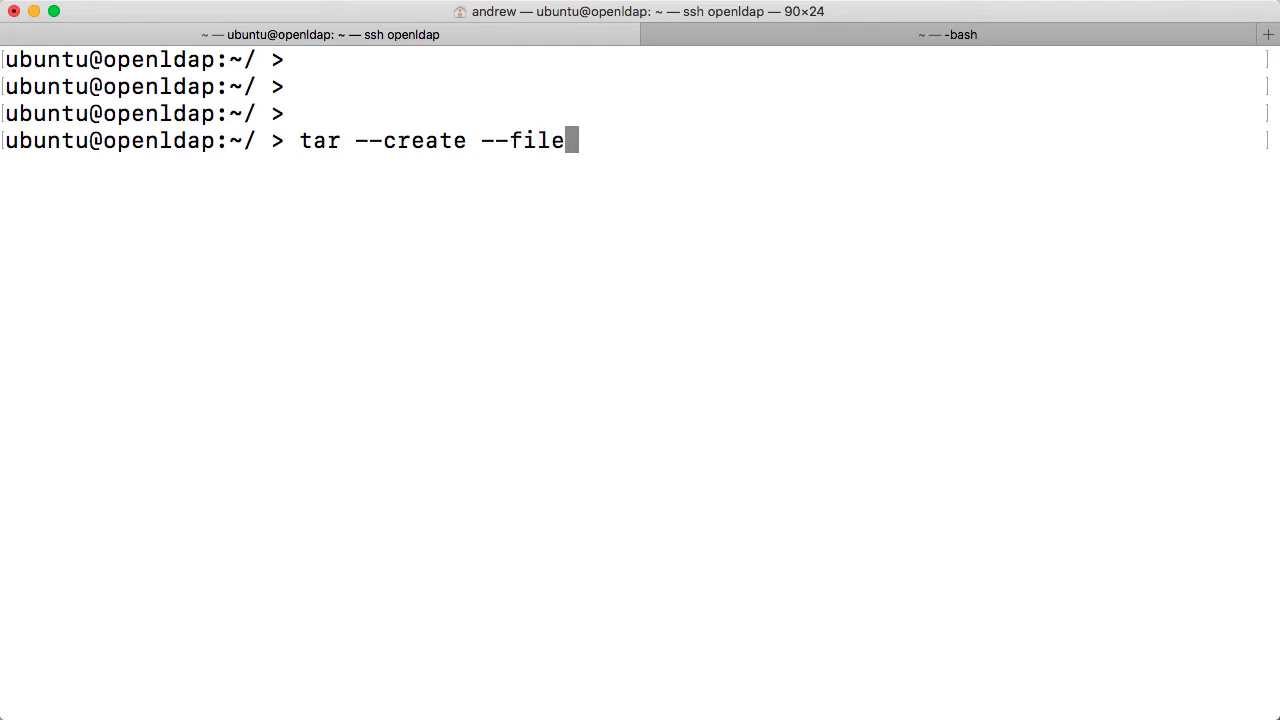
pyautogui.write('=')
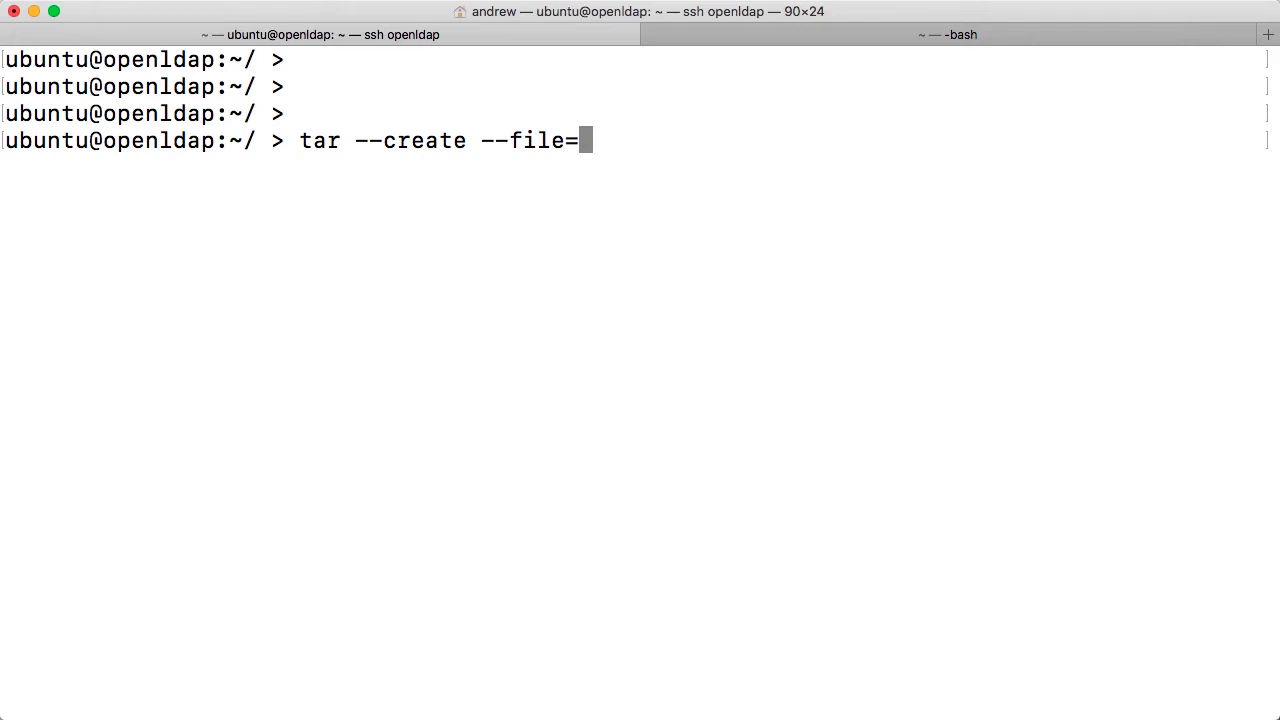
pyautogui.write('my')
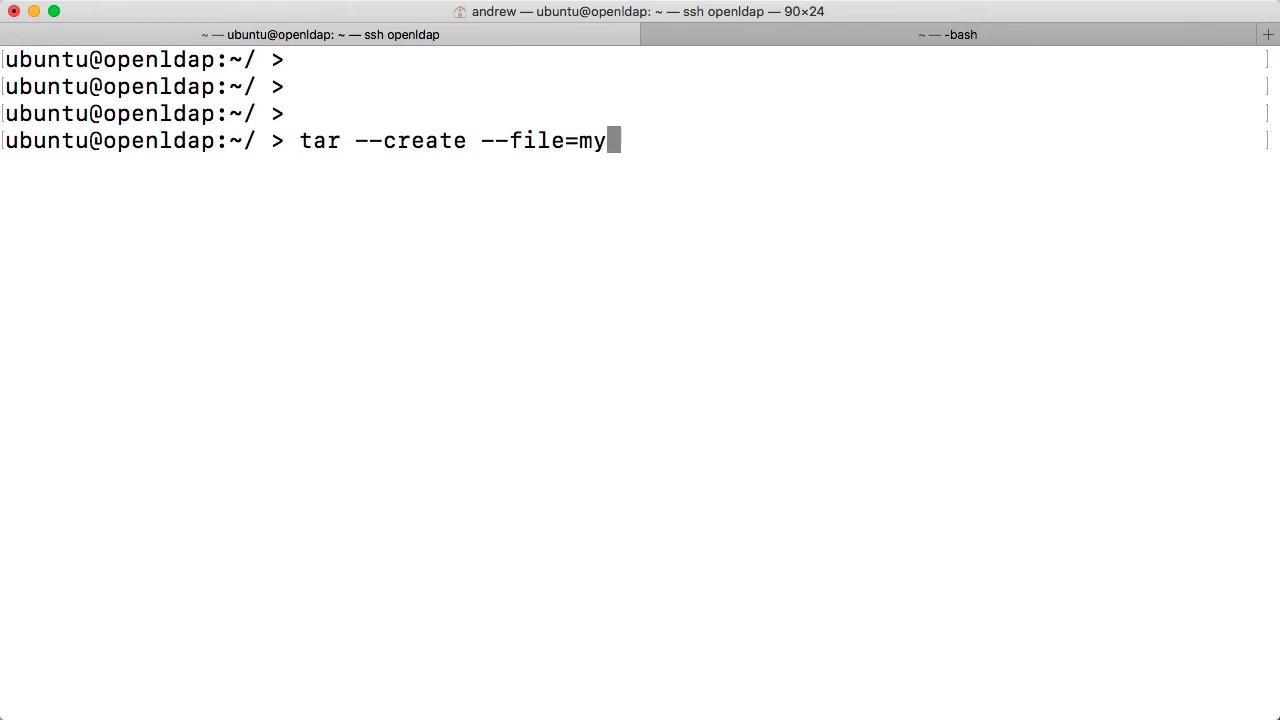
pyautogui.write('.tar')
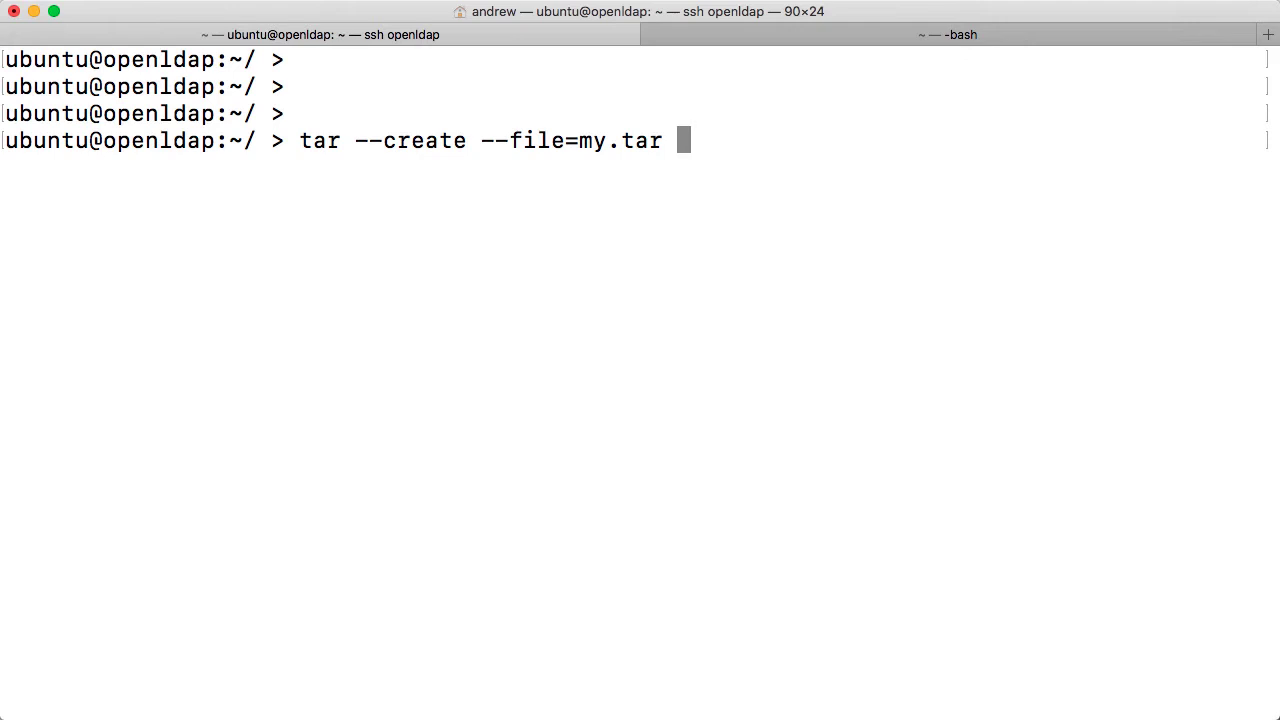
pyautogui.write('/')
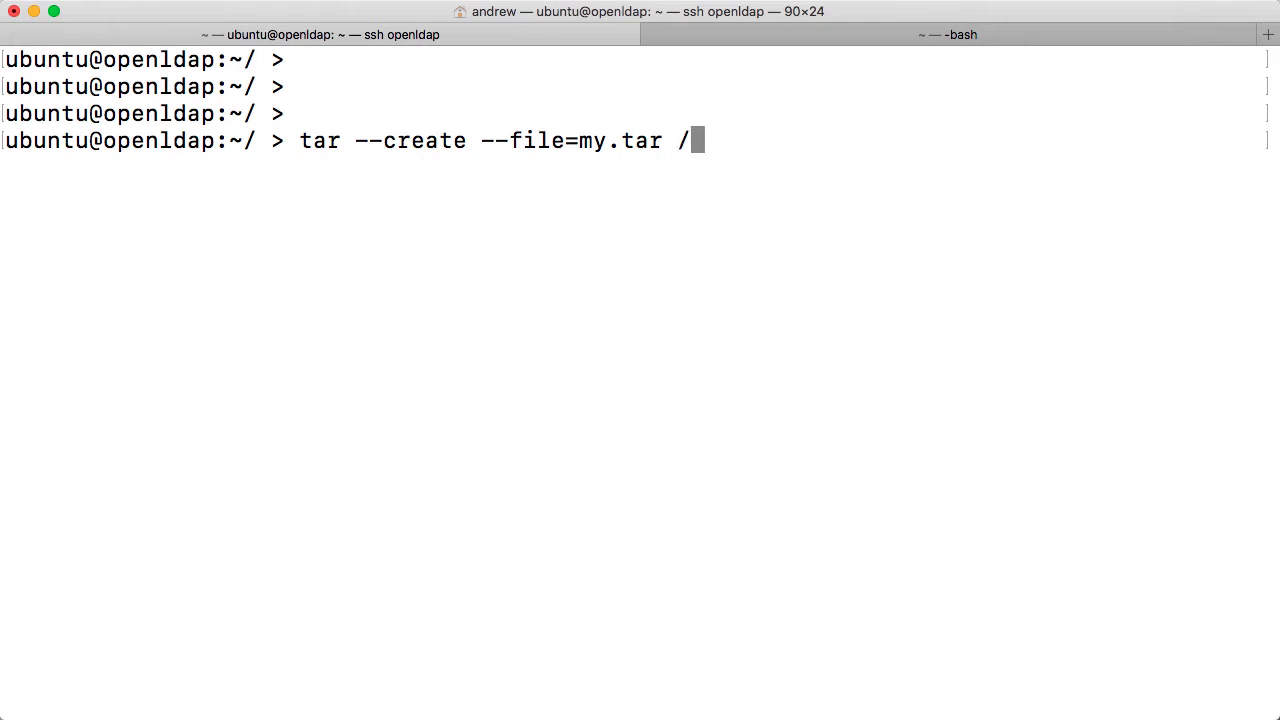
pyautogui.write('et')
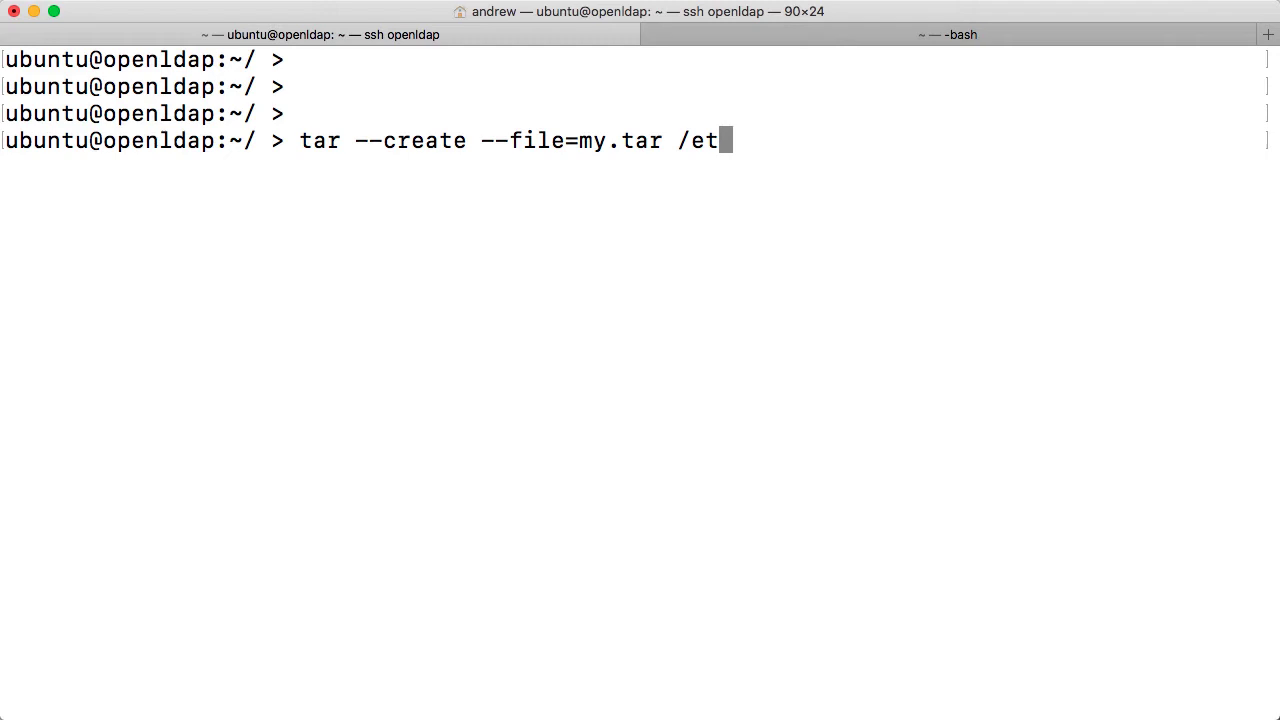
pyautogui.write('c/host')
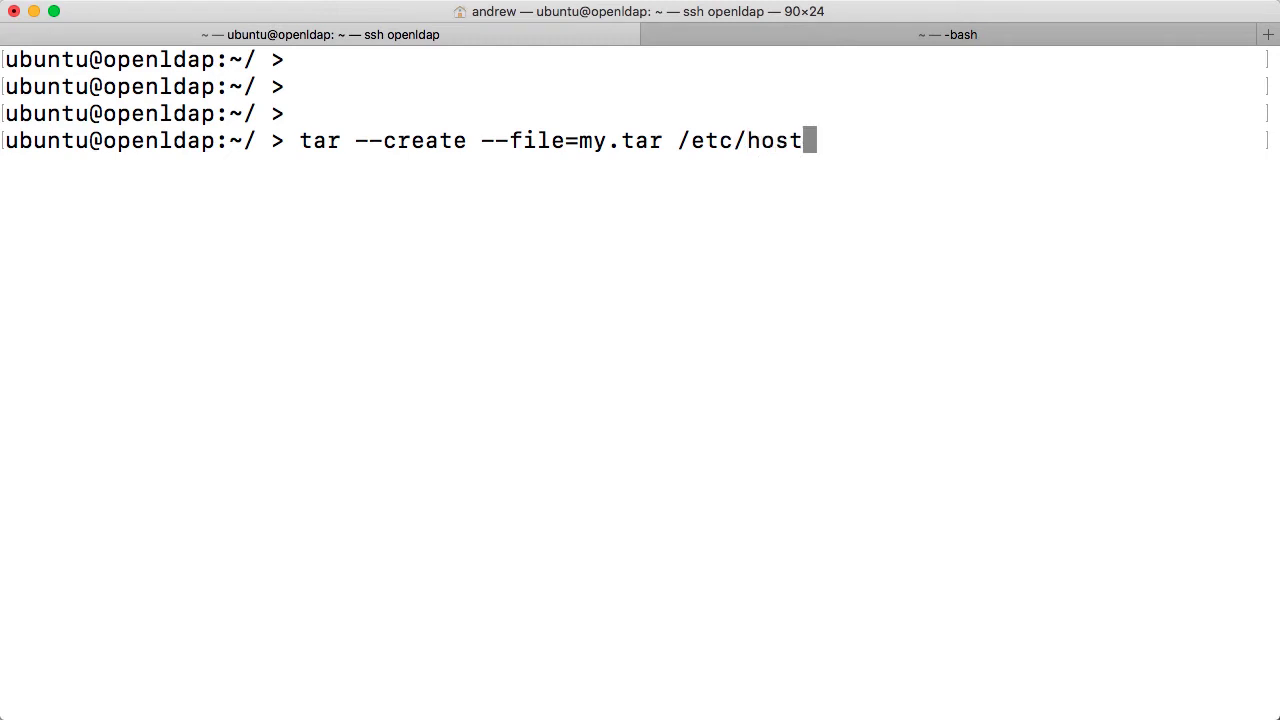
pyautogui.write('s /etc')
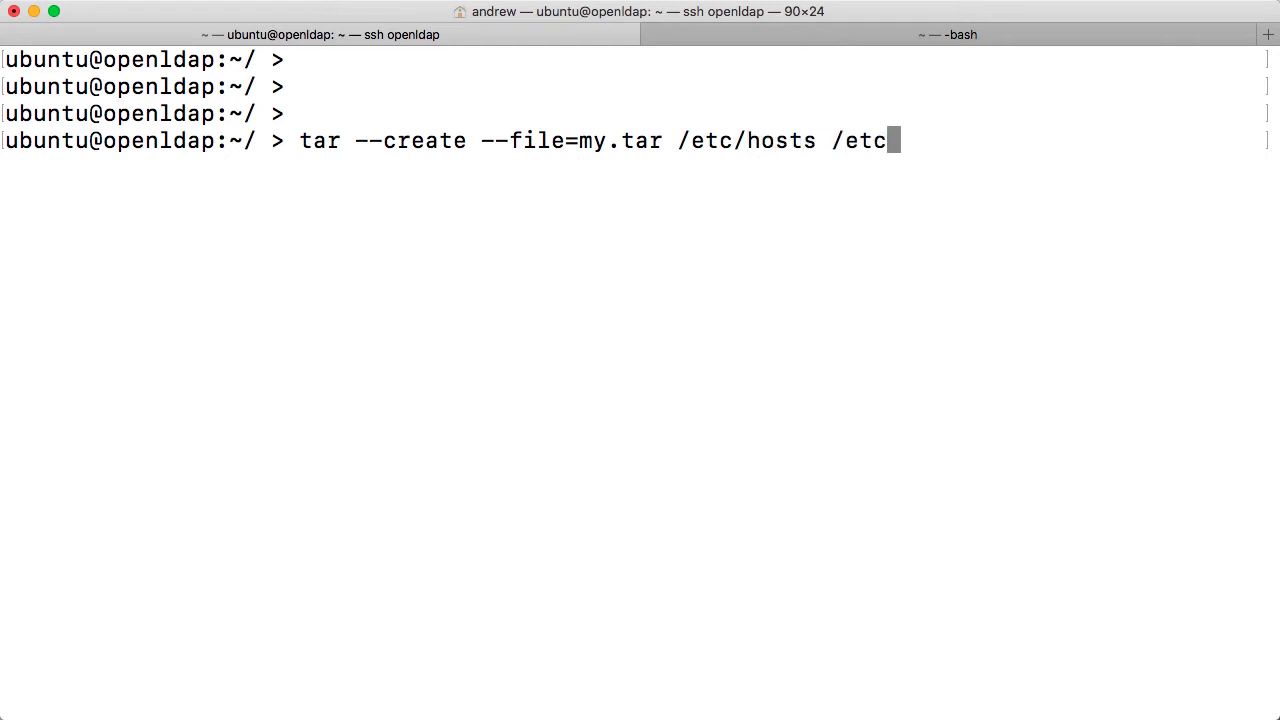
pyautogui.write('/services')
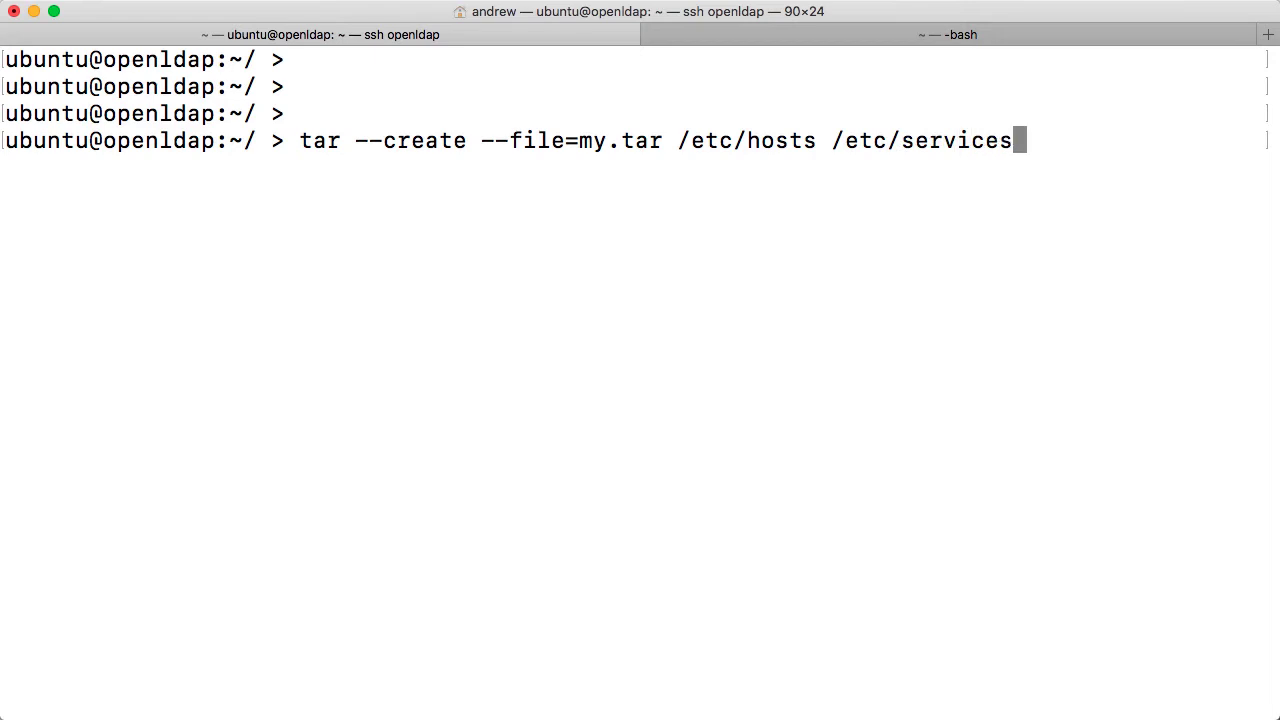
pyautogui.press('Return')
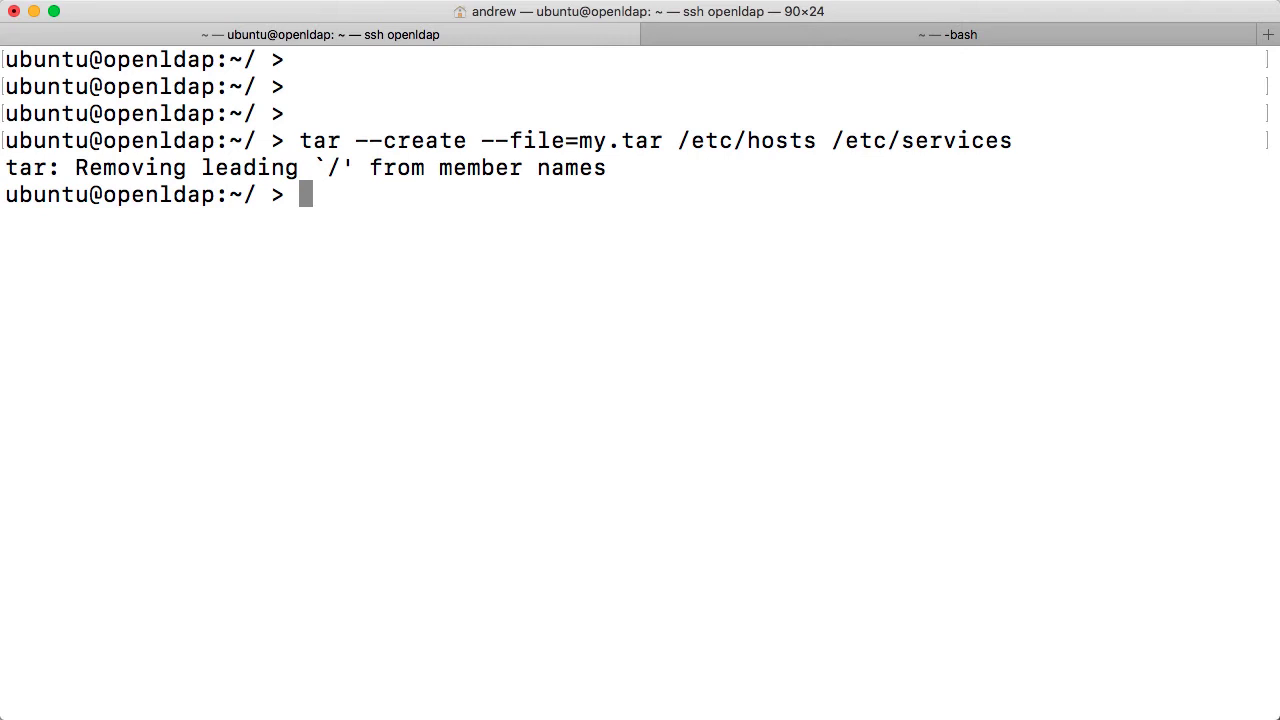
# Step: Re-create my.tar from /etc/hosts and /etc/services using tar -c -f my.tar
pyautogui.write('tar')
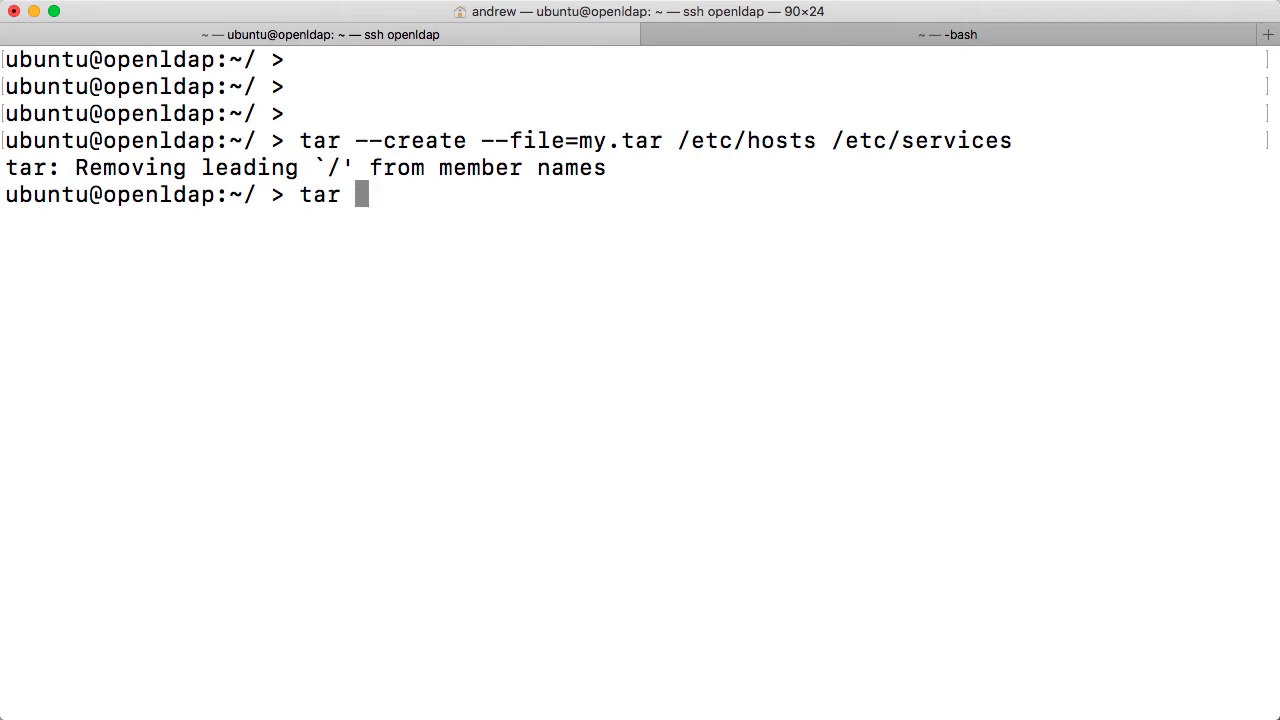
pyautogui.write('-c -')
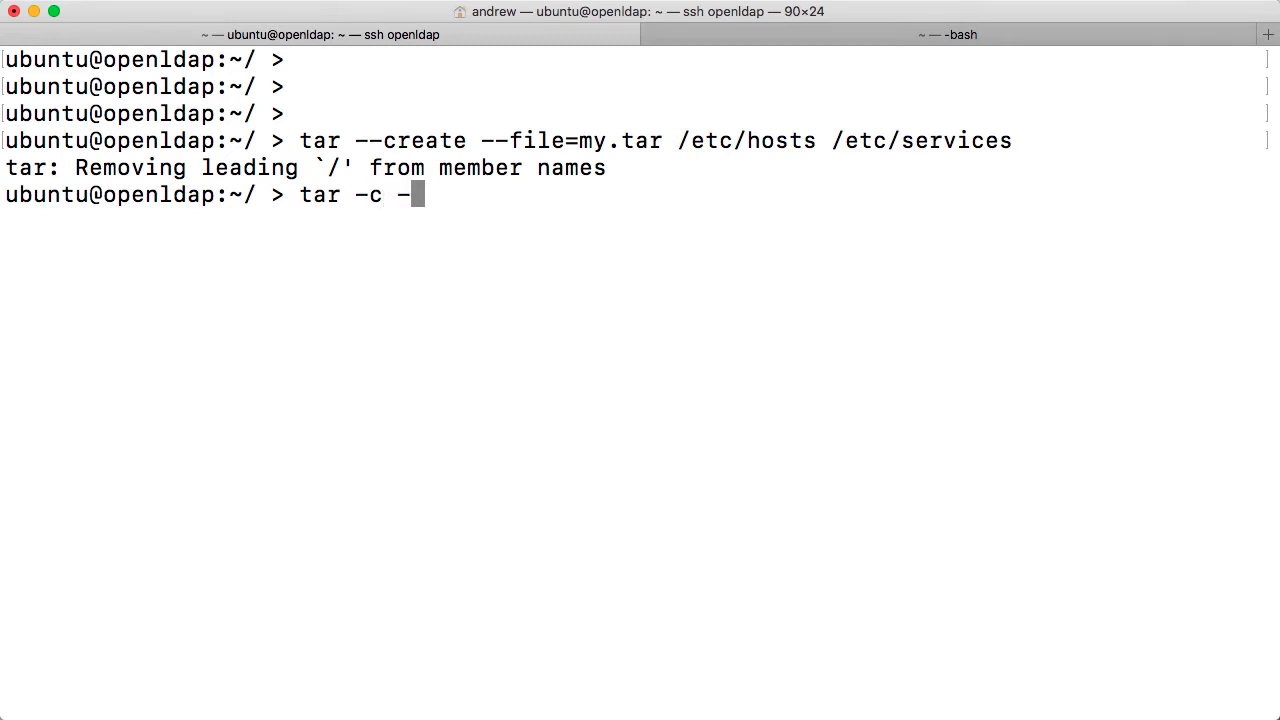
pyautogui.write('f')
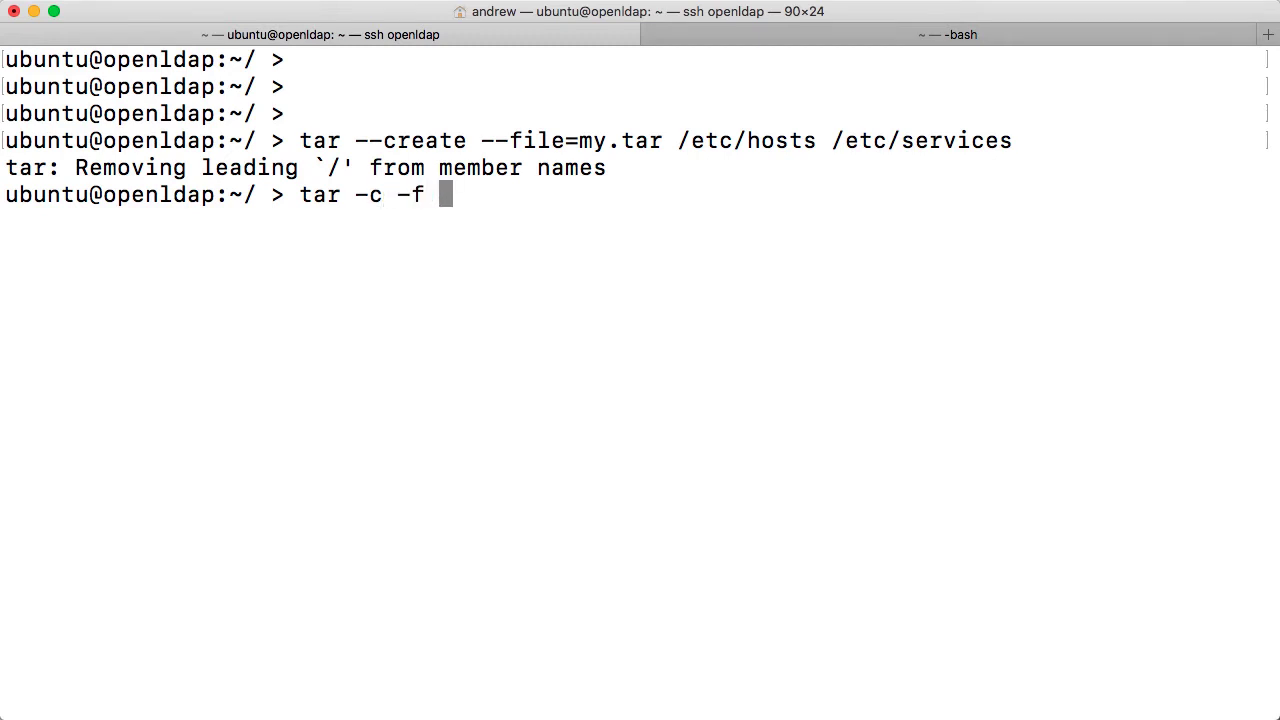
pyautogui.write('my')
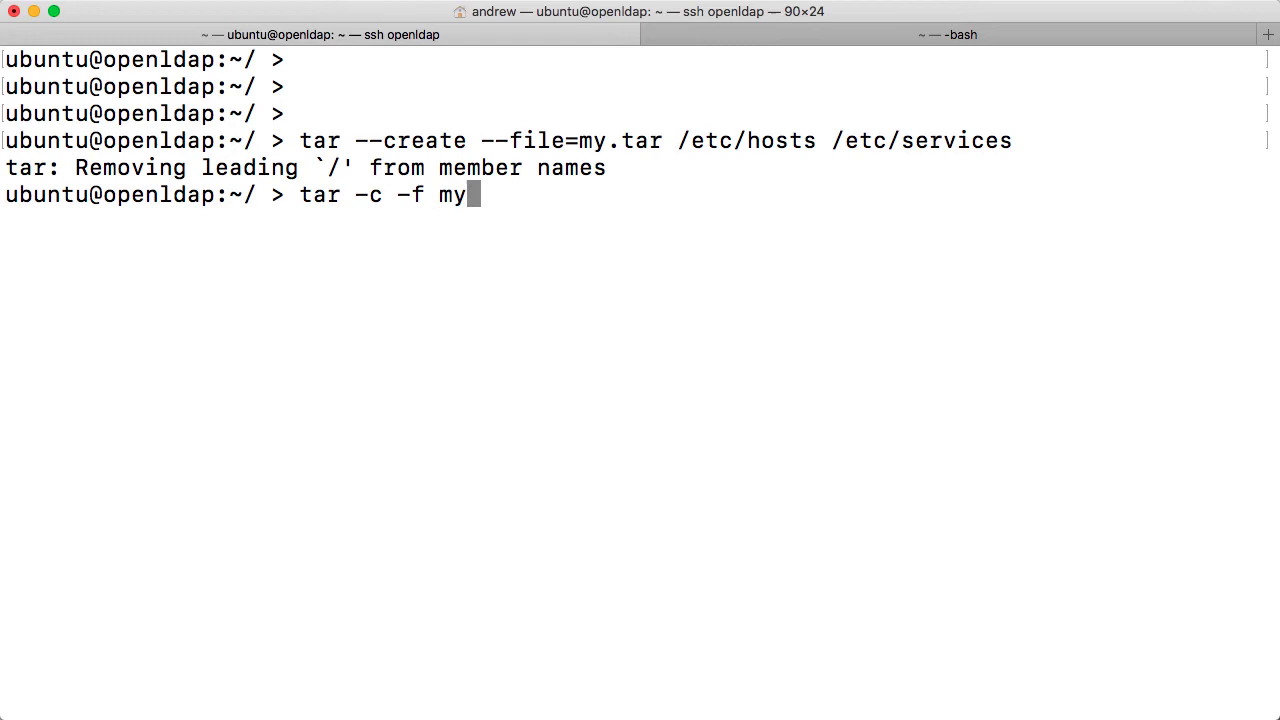
pyautogui.write('.tar')
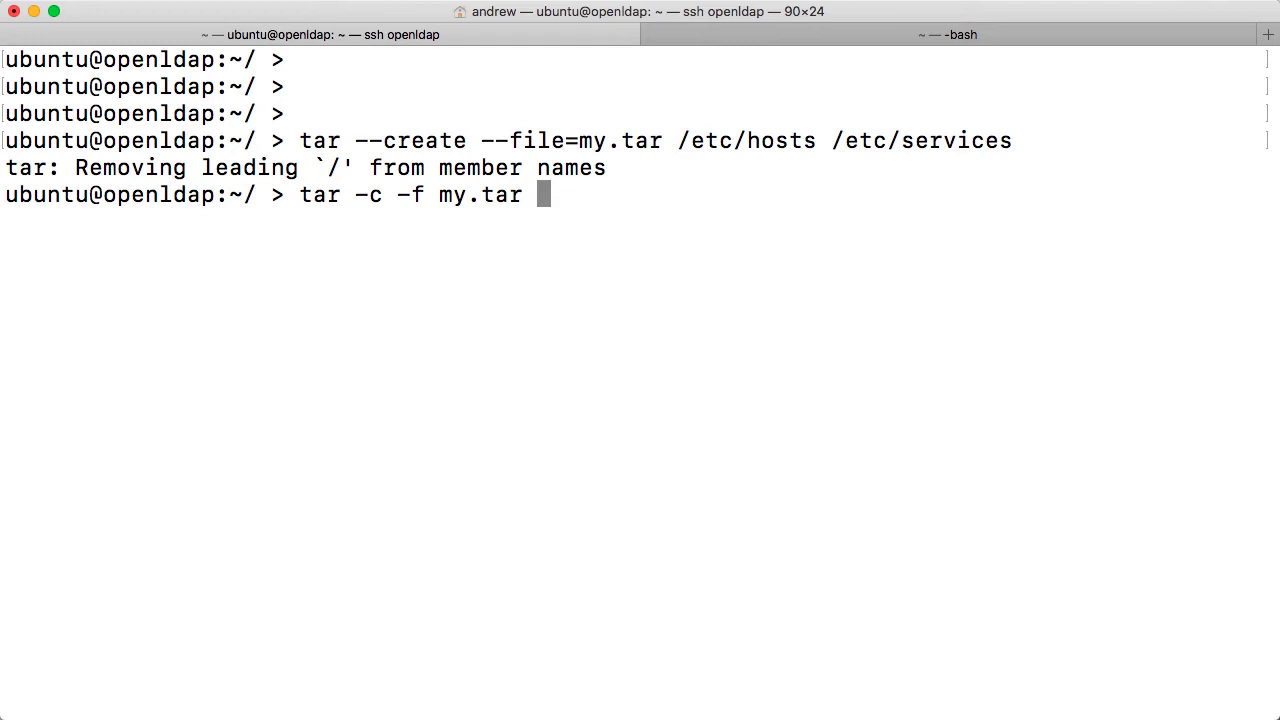
pyautogui.write('/etc/ho')
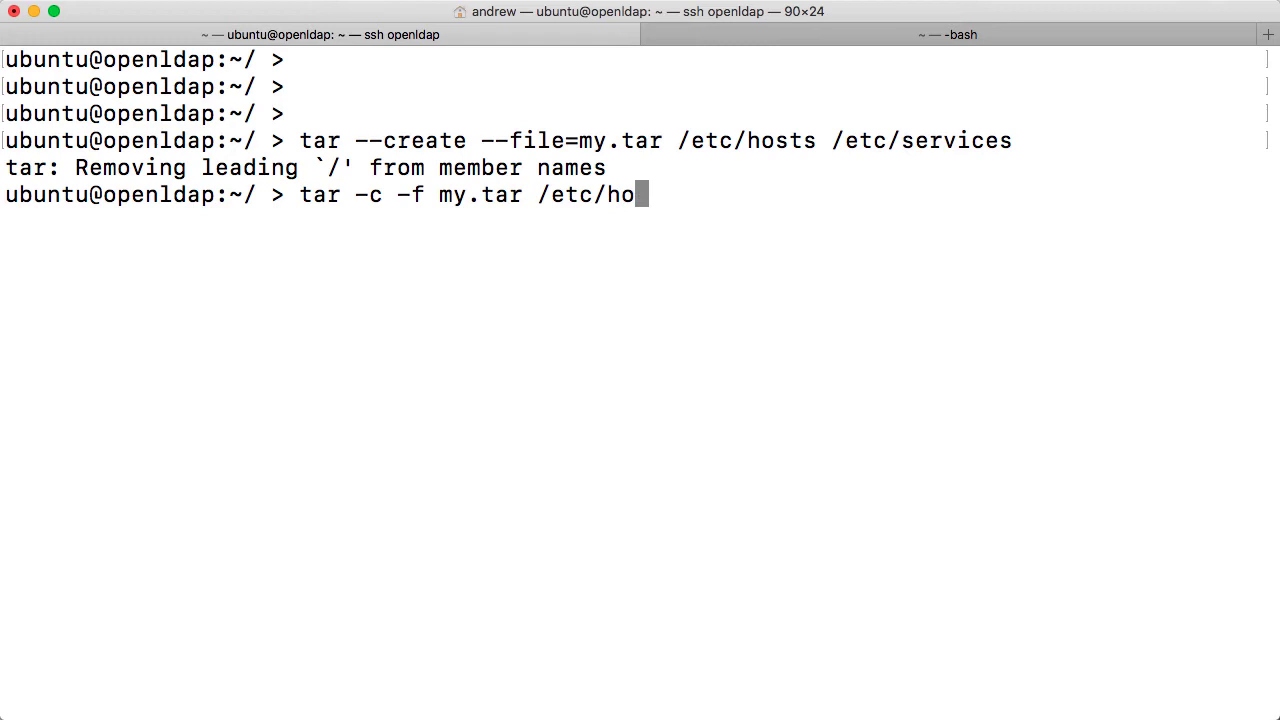
pyautogui.write('sts /')
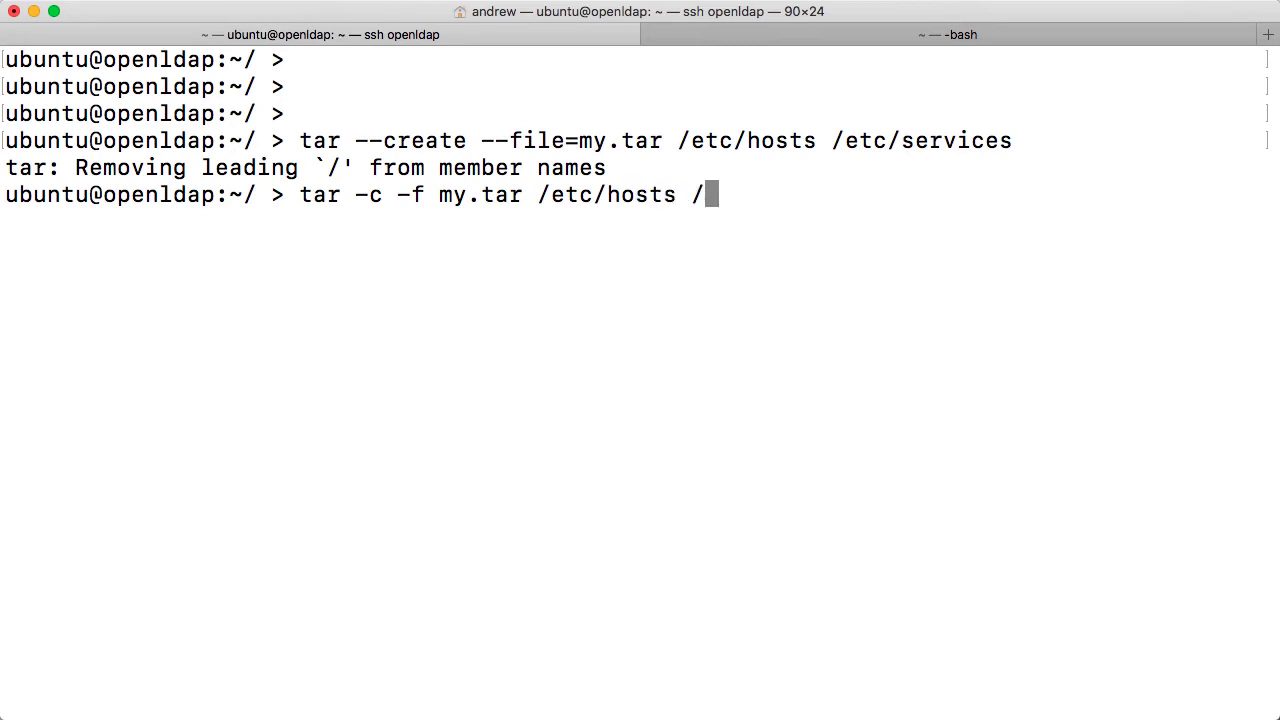
pyautogui.write('etc/')
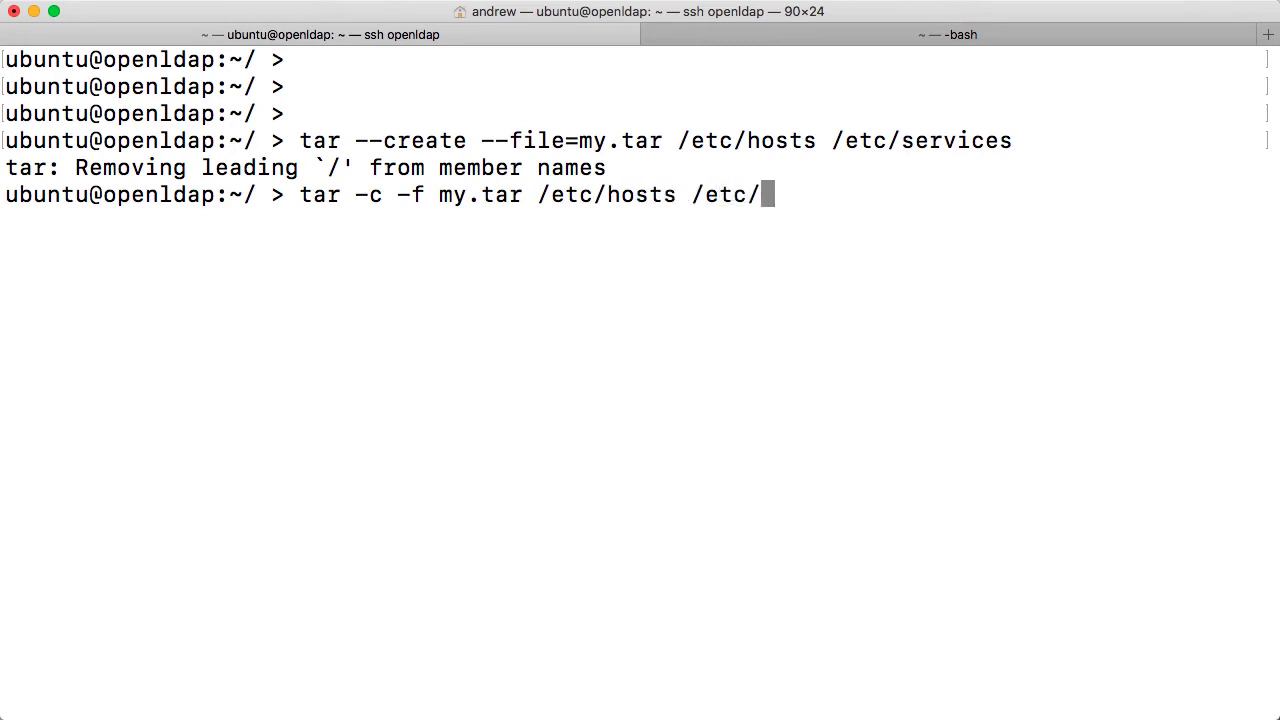
pyautogui.write('services')
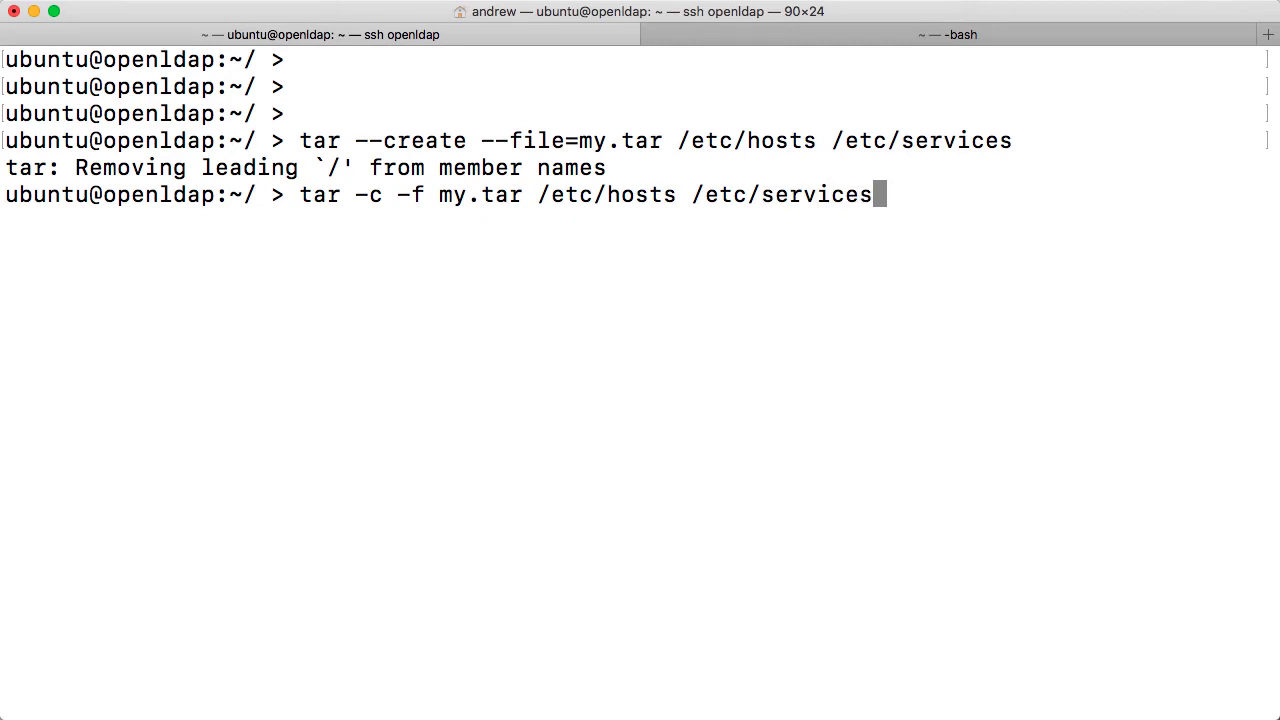
pyautogui.press('Return')
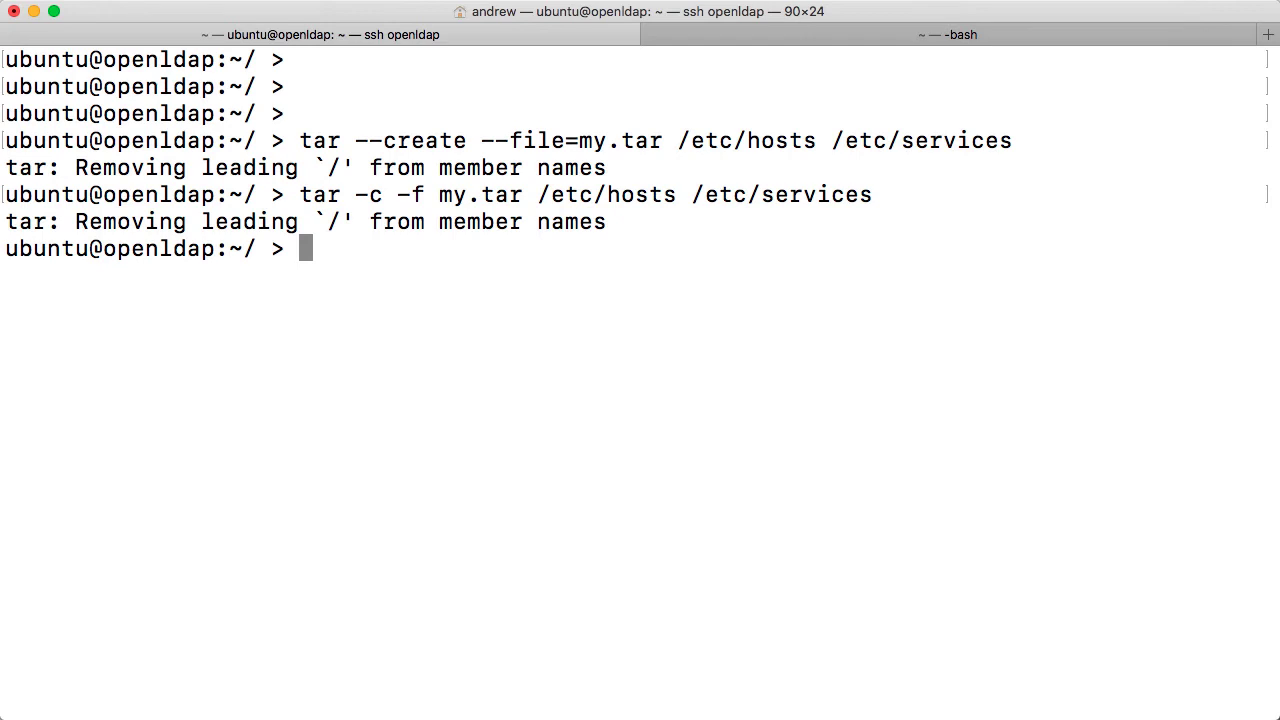
# Step: List my.tar with tar --list --file=my.tar, then recall that command for editing
pyautogui.write('tar')
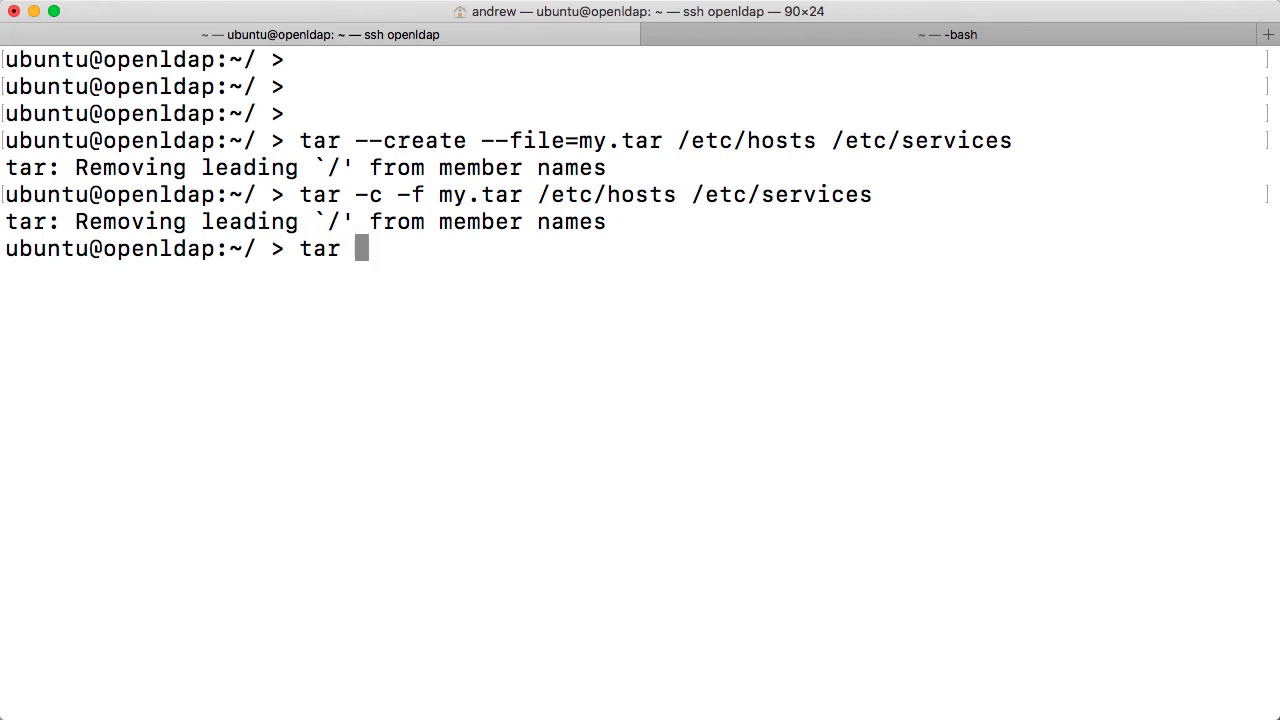
pyautogui.write('--l')
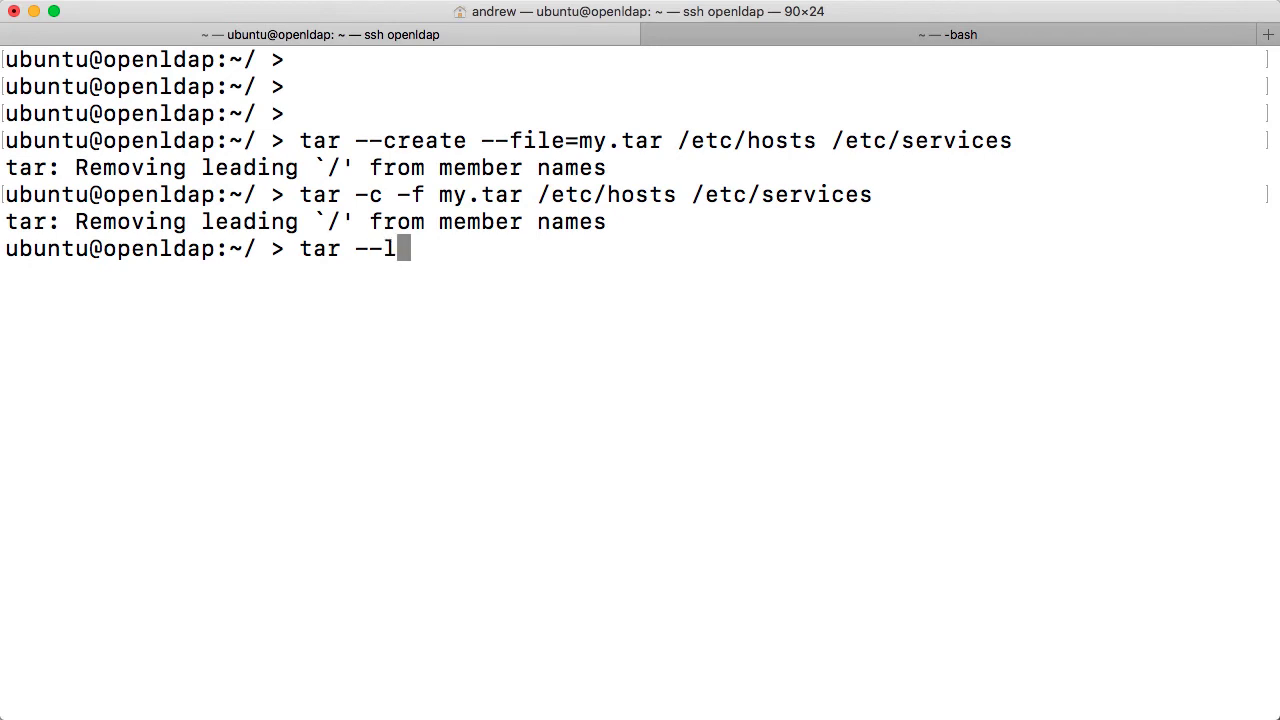
pyautogui.write('ist')
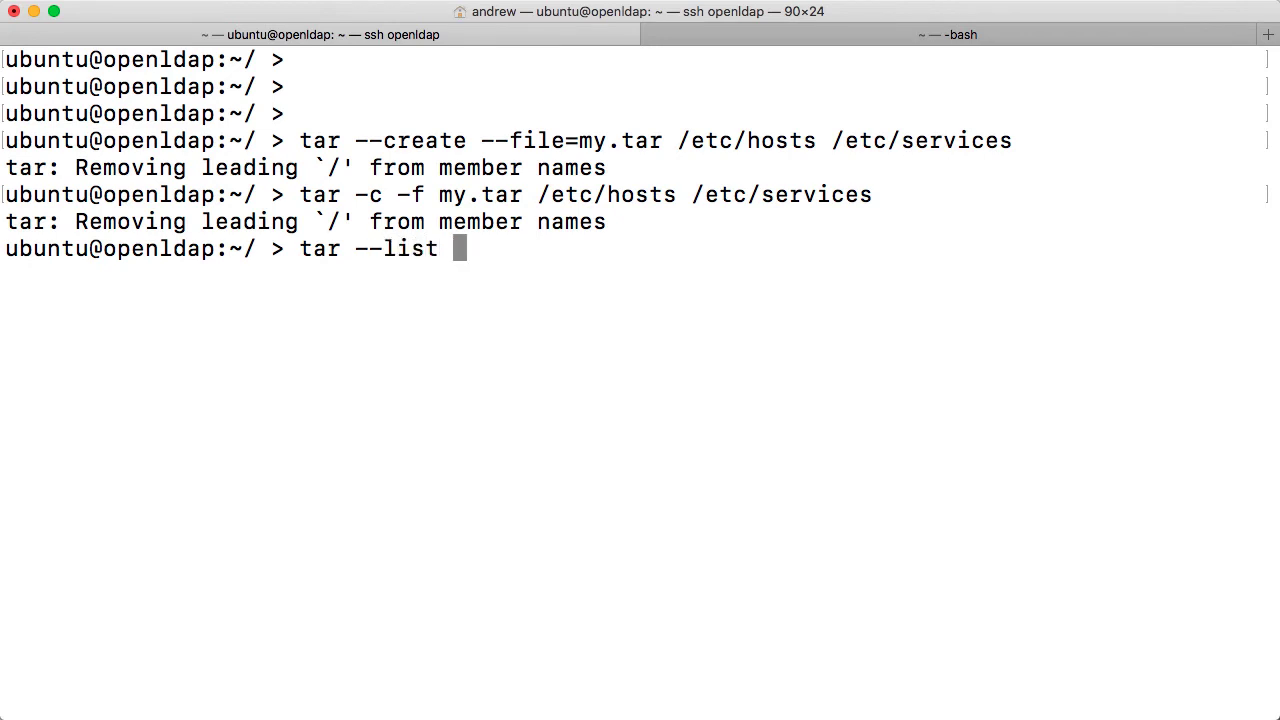
pyautogui.write('--file')
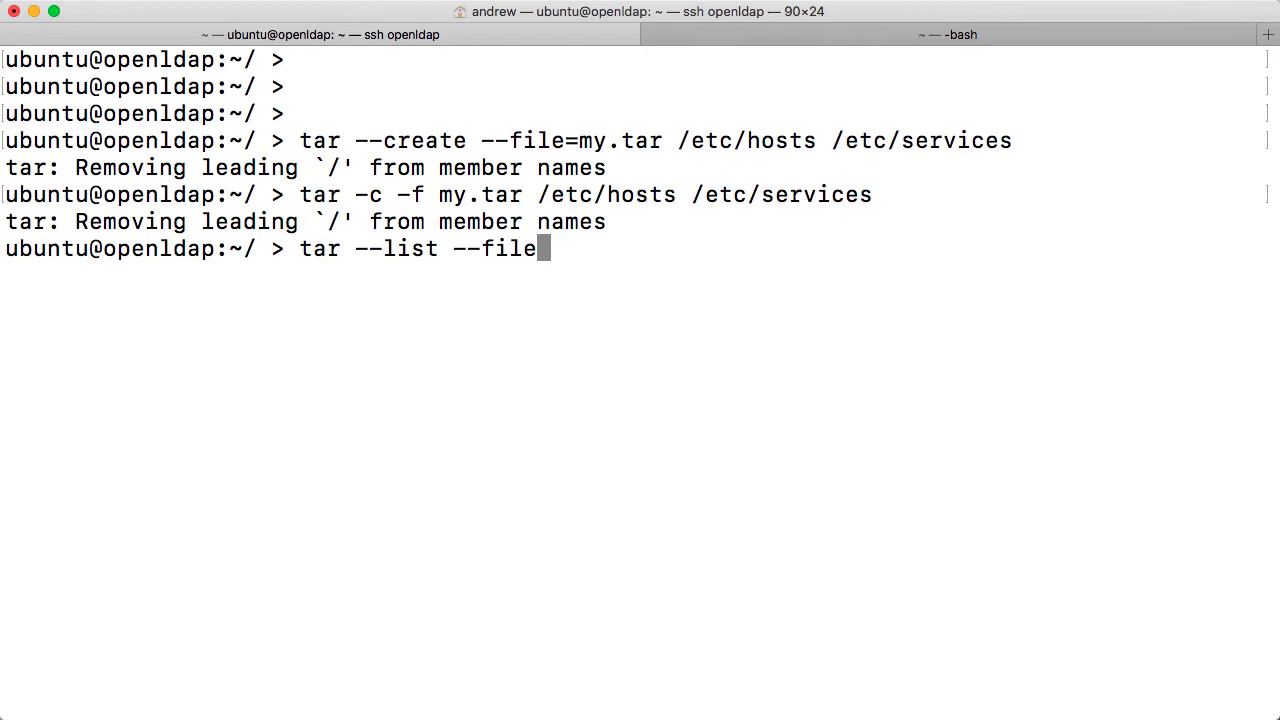
pyautogui.write('=')
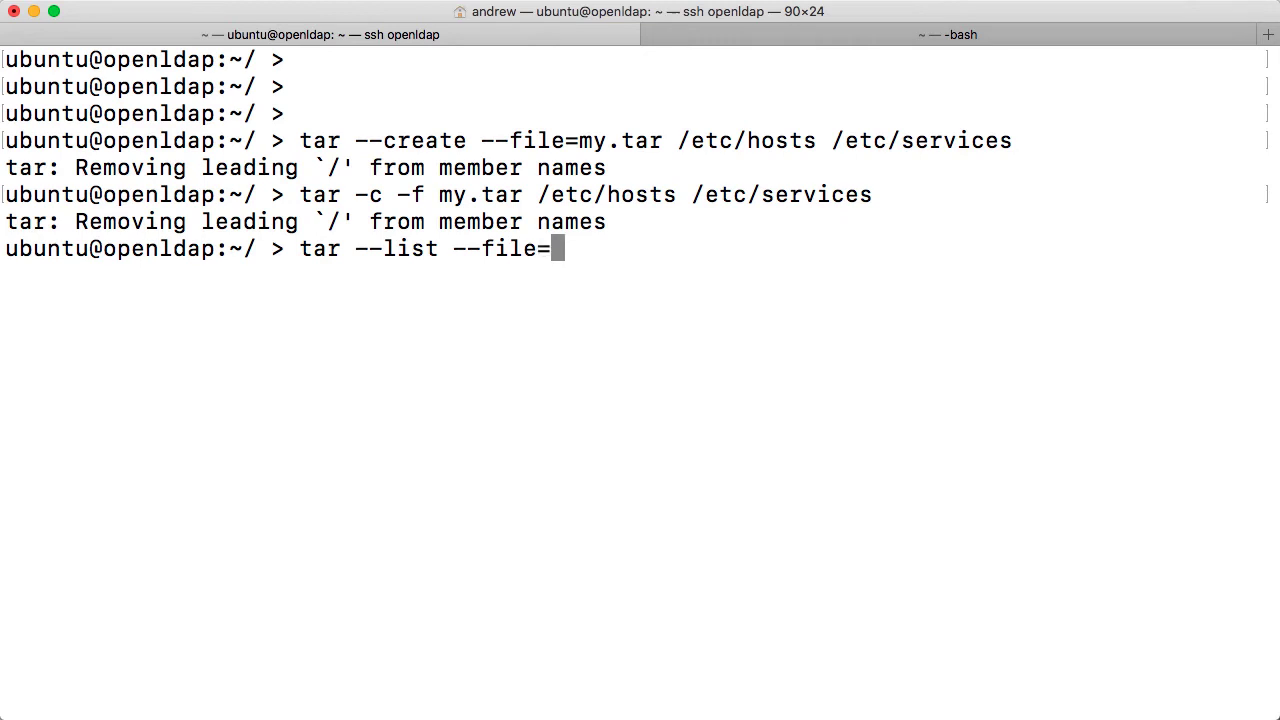
pyautogui.write('my.tar')
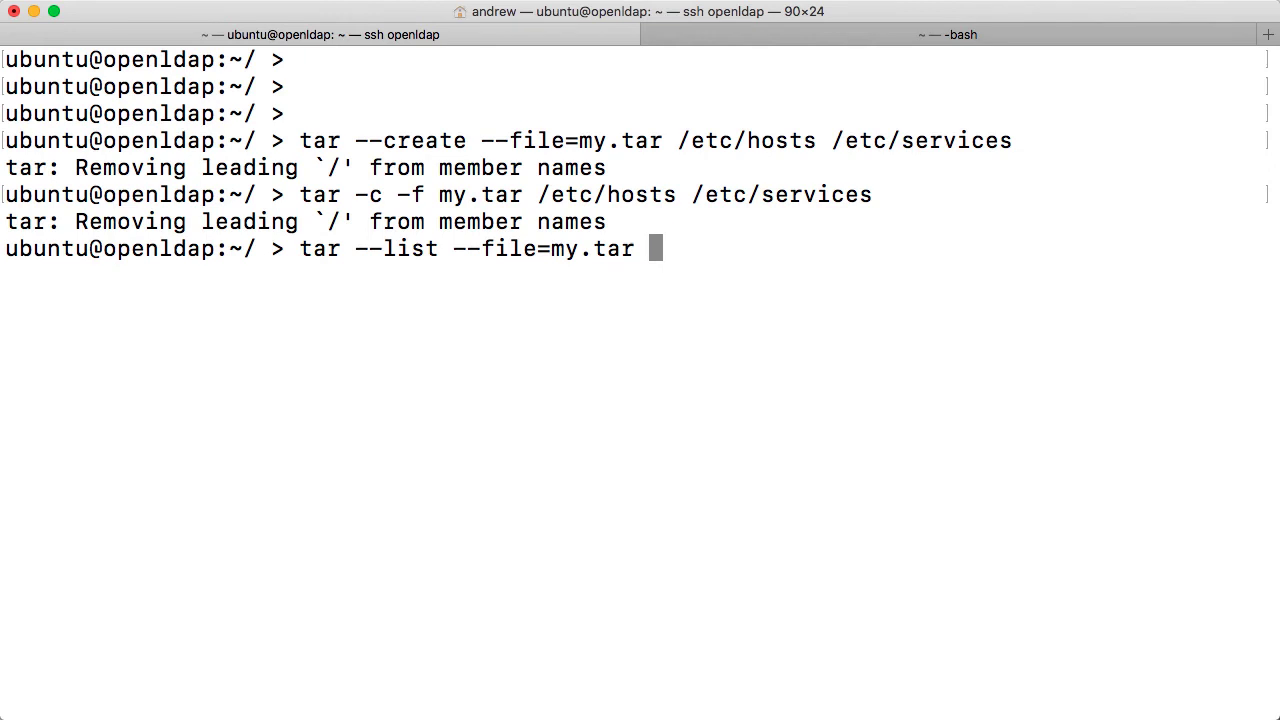
pyautogui.press('Return')
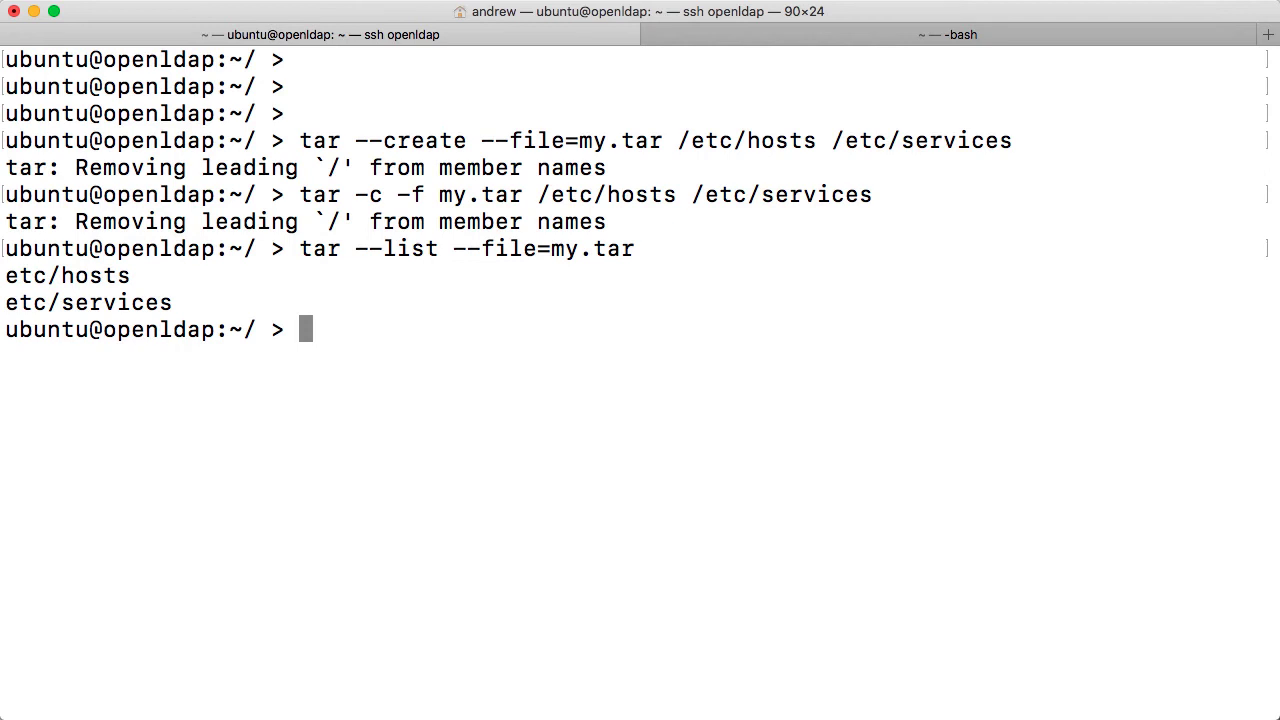
pyautogui.write('tar --list --file=my.tar')
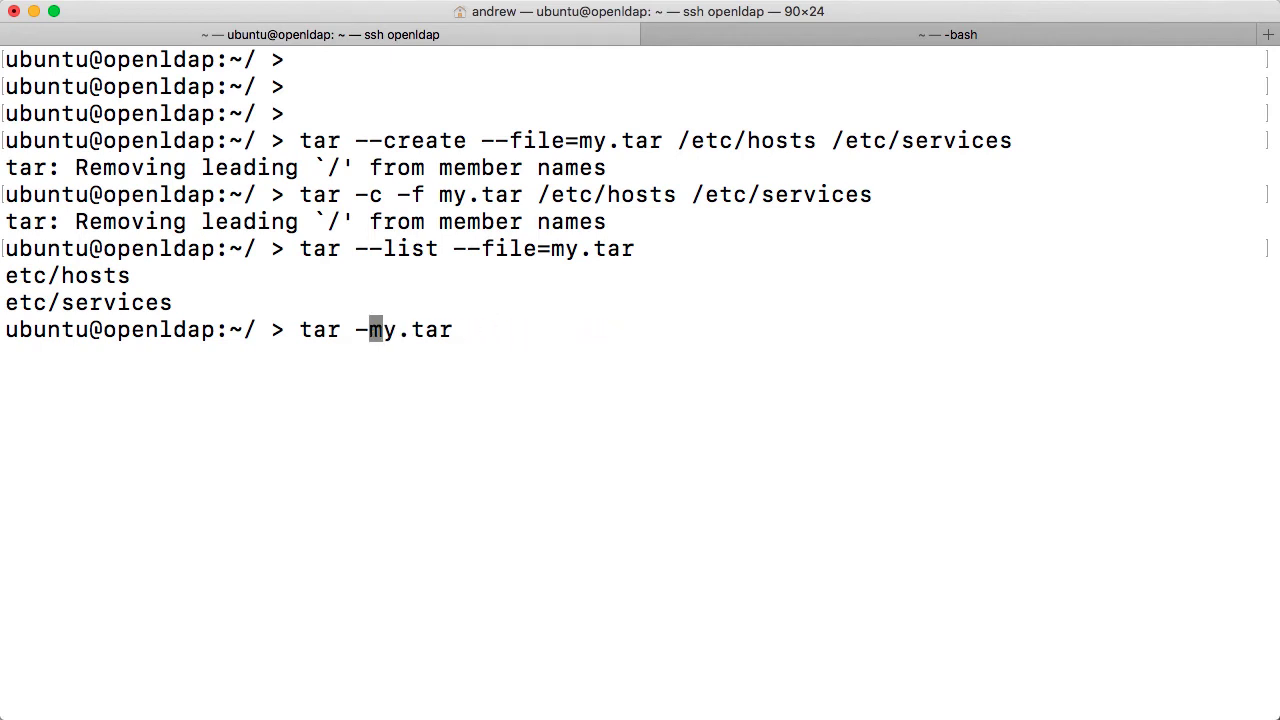
# Step: List my.tar with tar -t -f my.tar, then clear the screen
pyautogui.write('t -f')
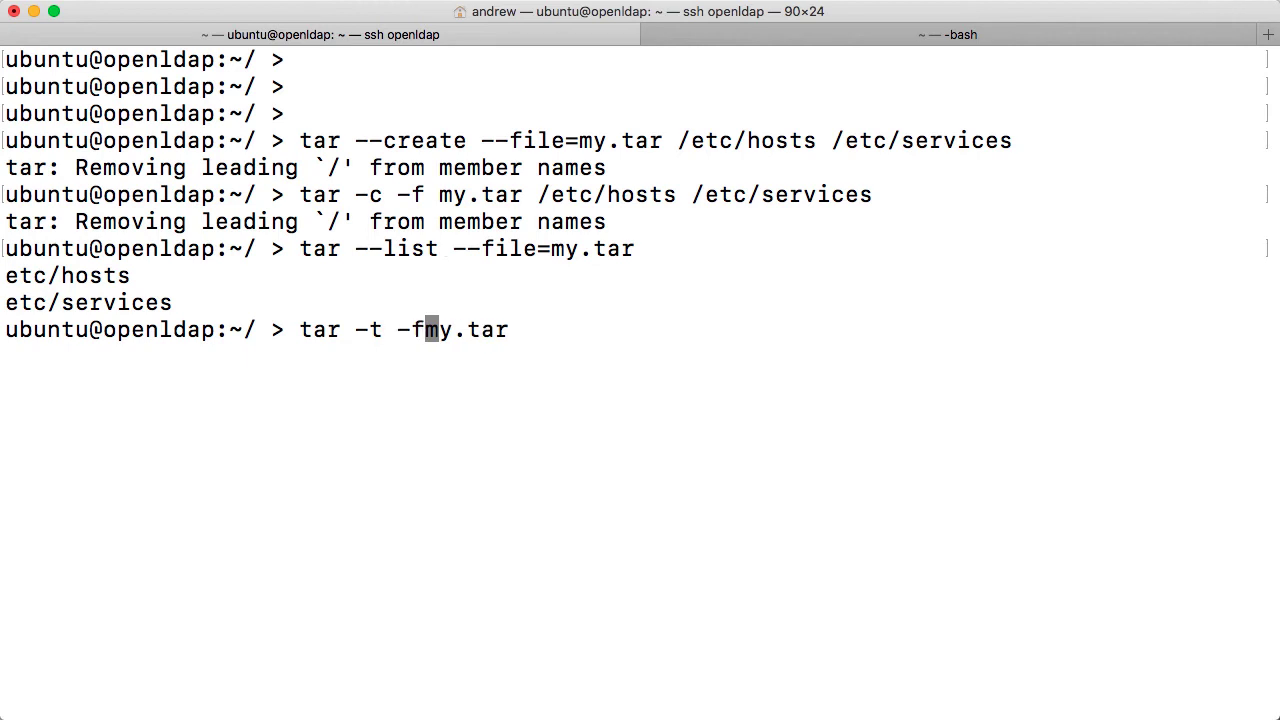
pyautogui.press('Return')
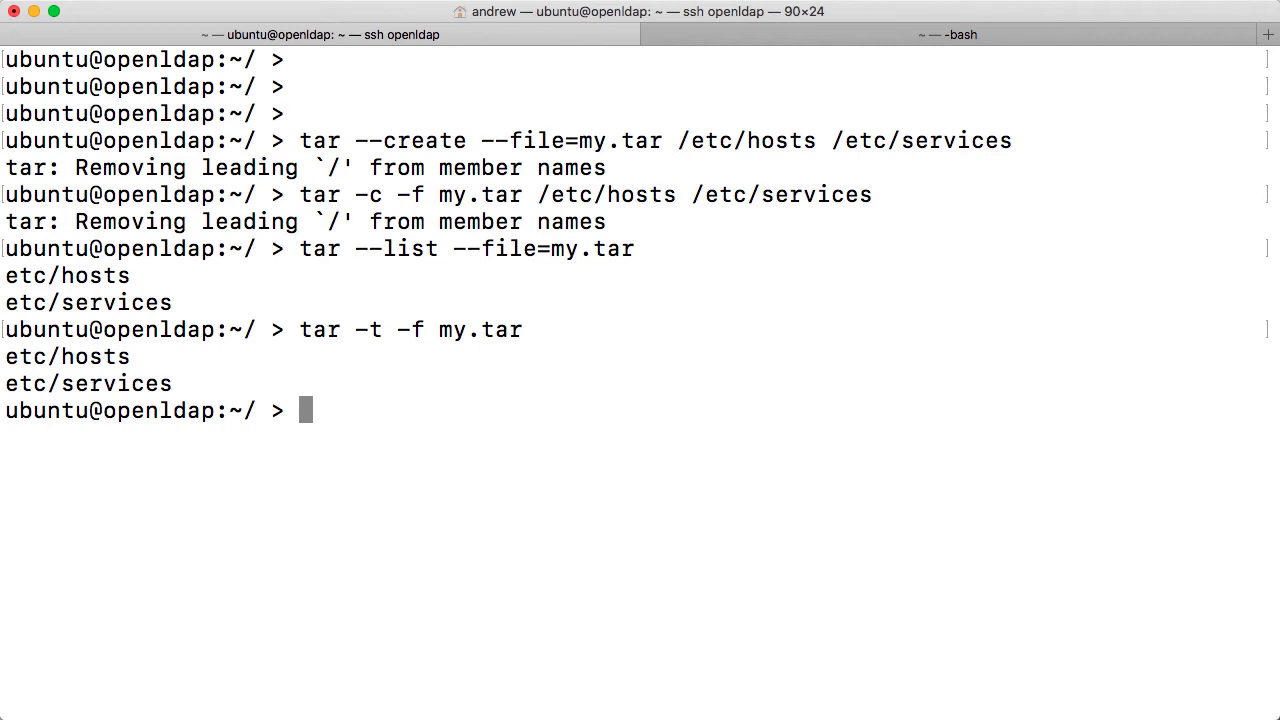
pyautogui.write('tar -t -f my.tar')
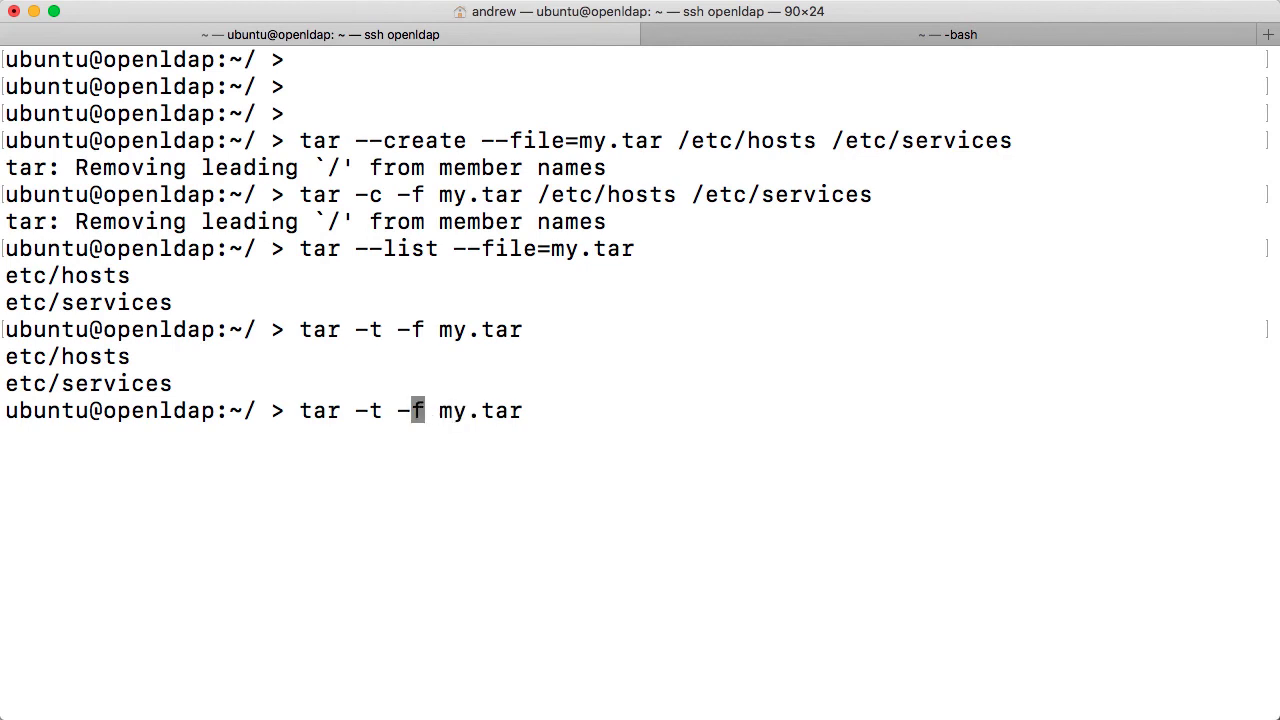
pyautogui.press('Return')
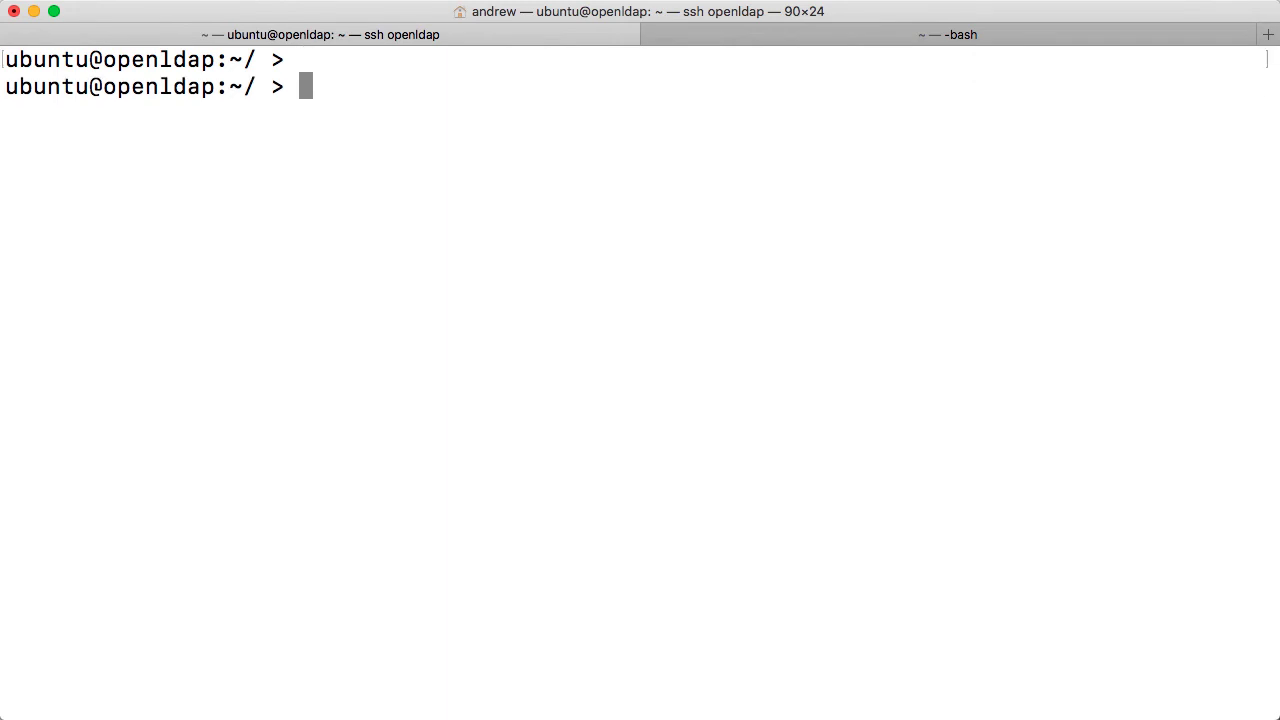
# Step: List my.tar's contents with the old-style tar tf my.tar
pyautogui.press('Return')
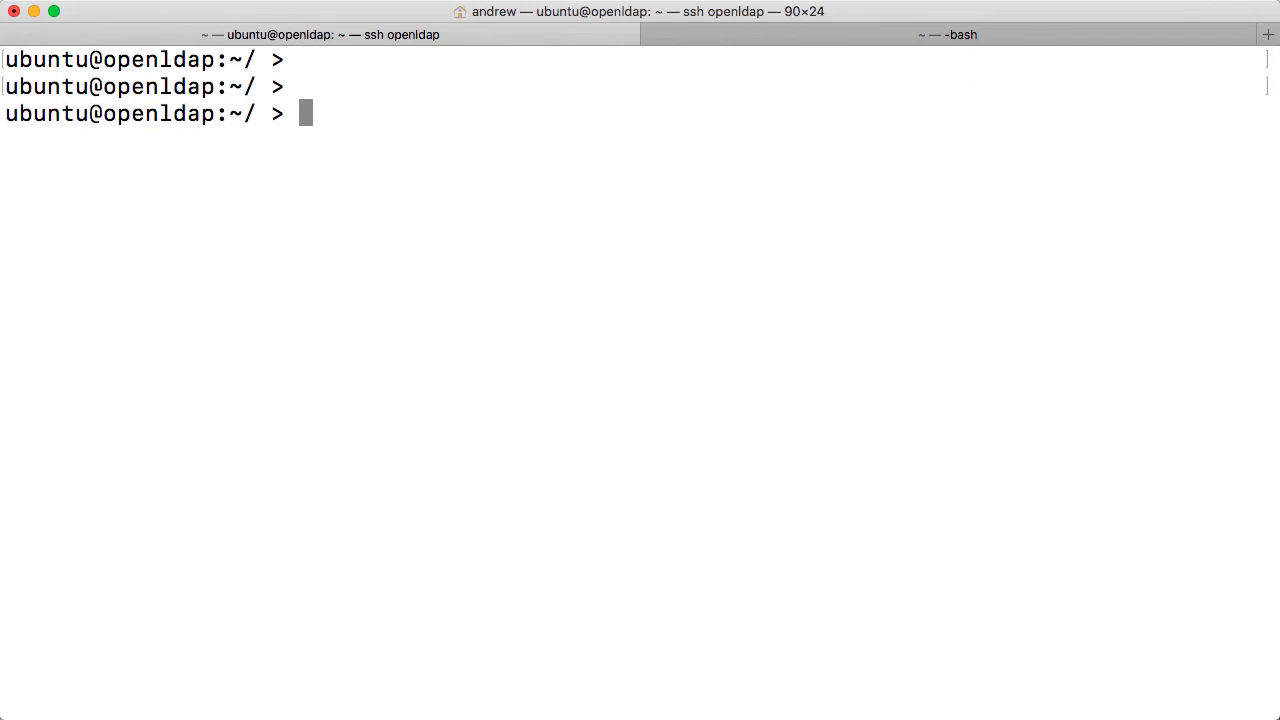
pyautogui.write('tar')
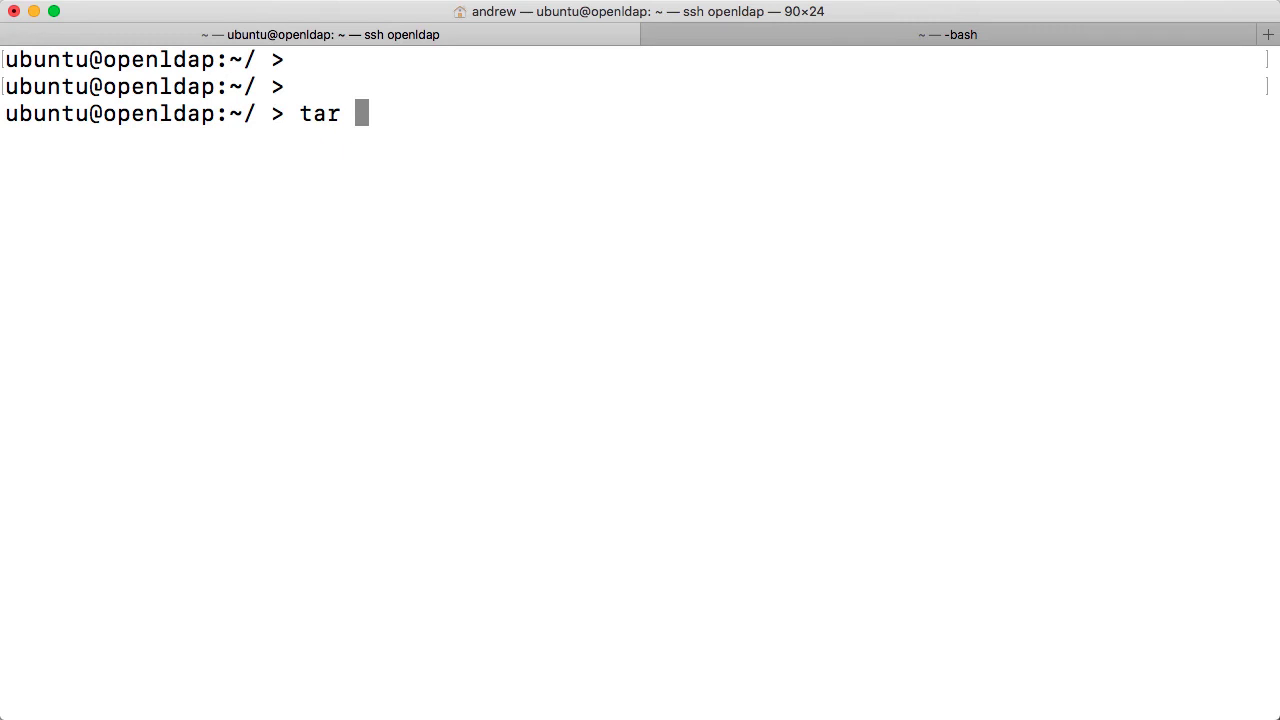
pyautogui.write('t')
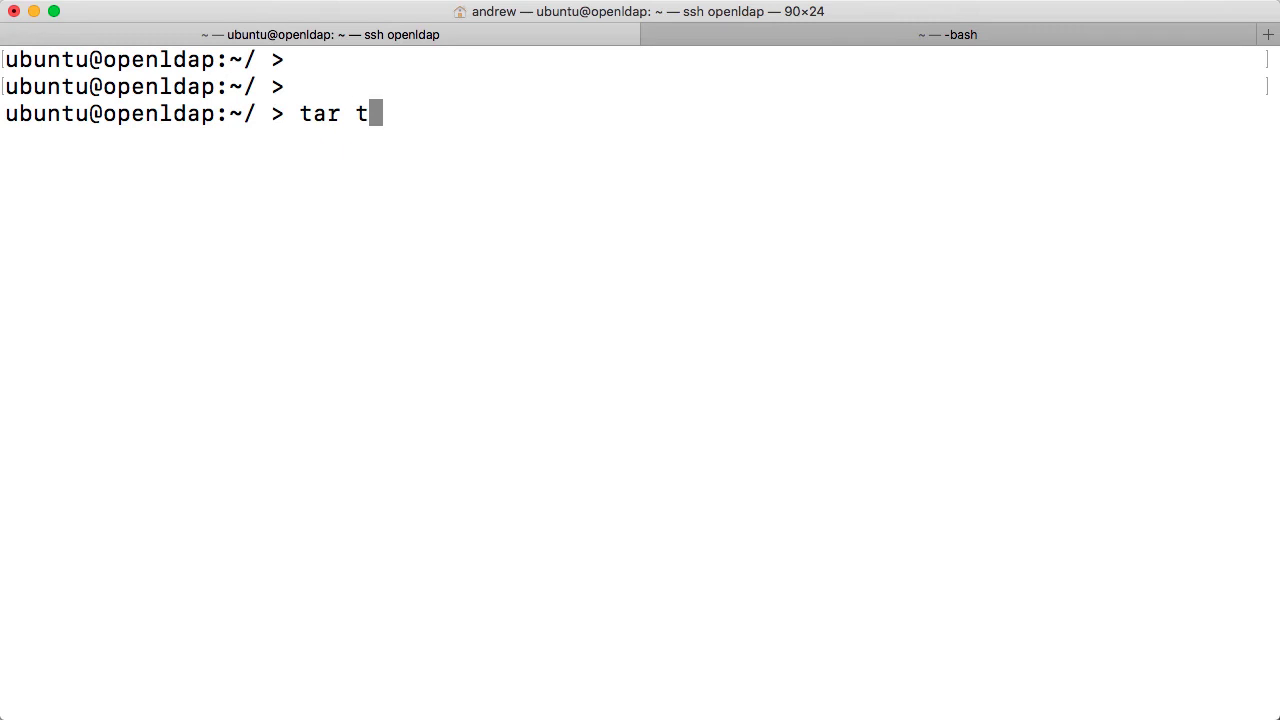
pyautogui.write('f my.')
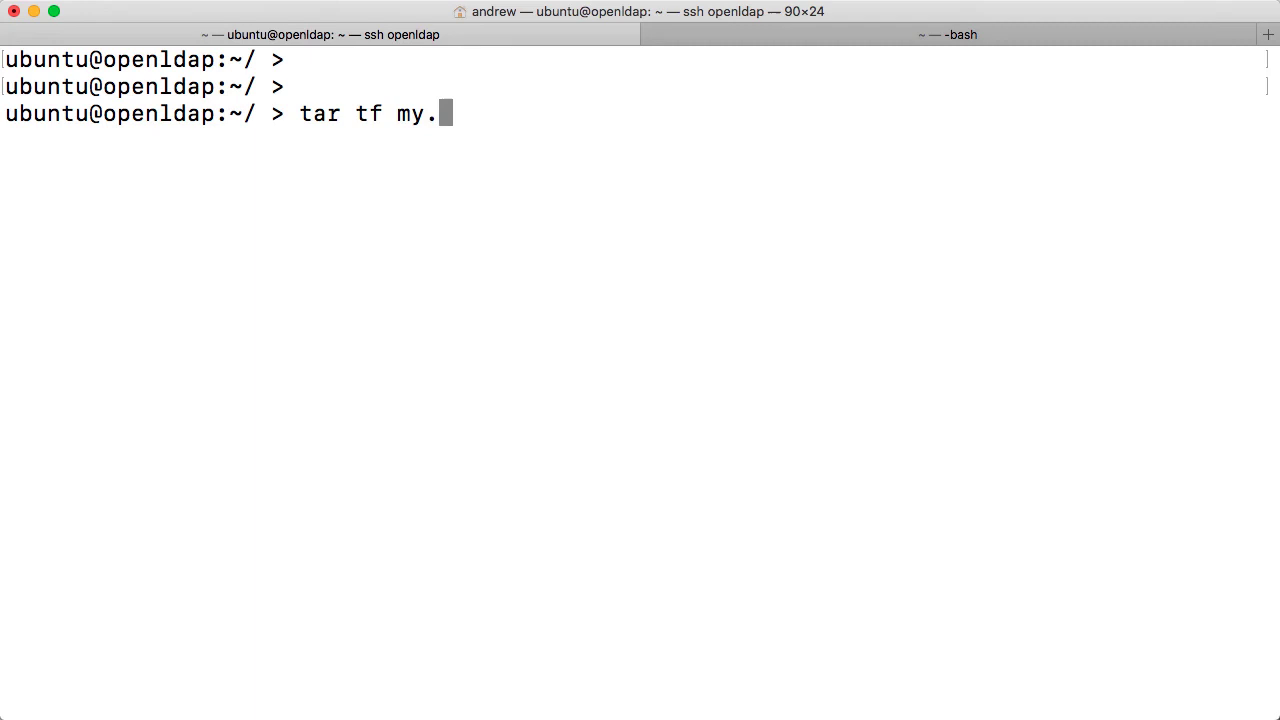
pyautogui.write('tar')
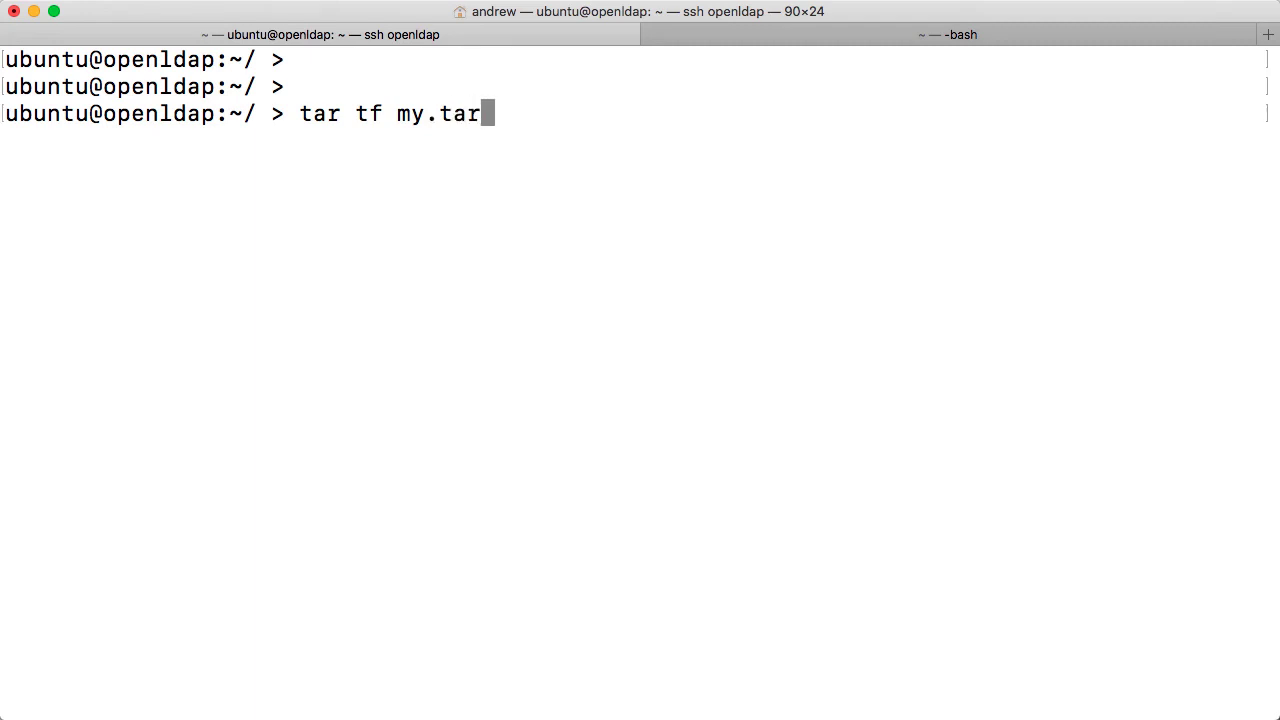
pyautogui.press('Return')
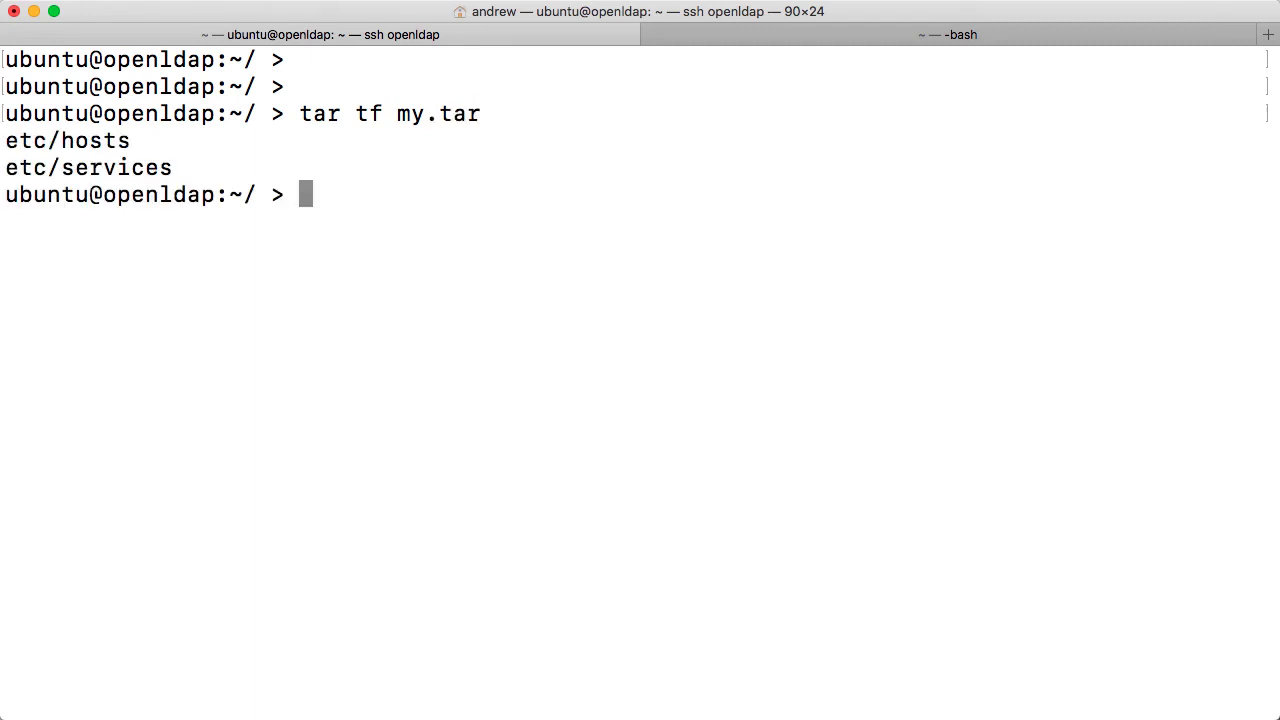